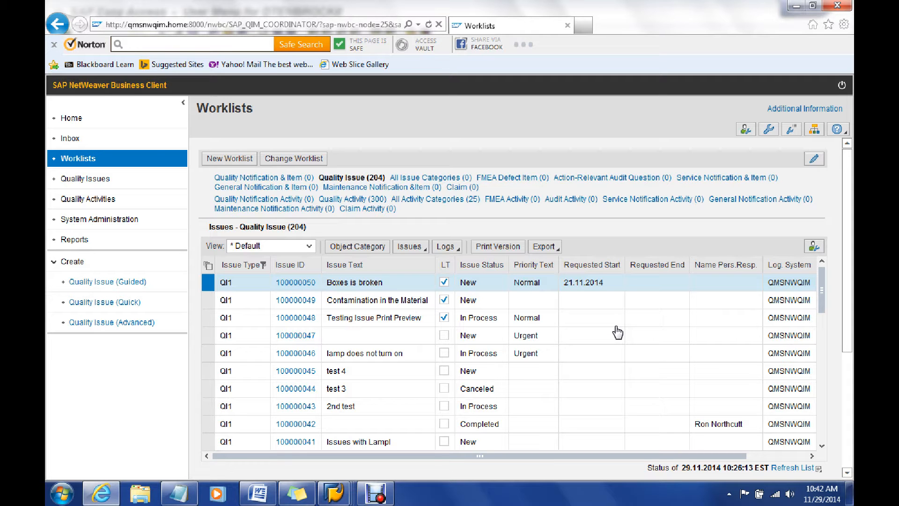
mouse_move(337, 264)
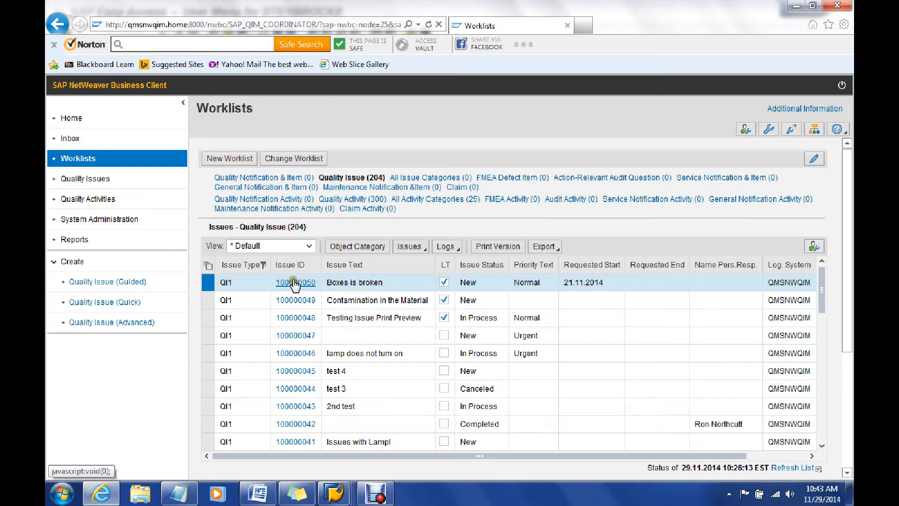
mouse_move(565, 311)
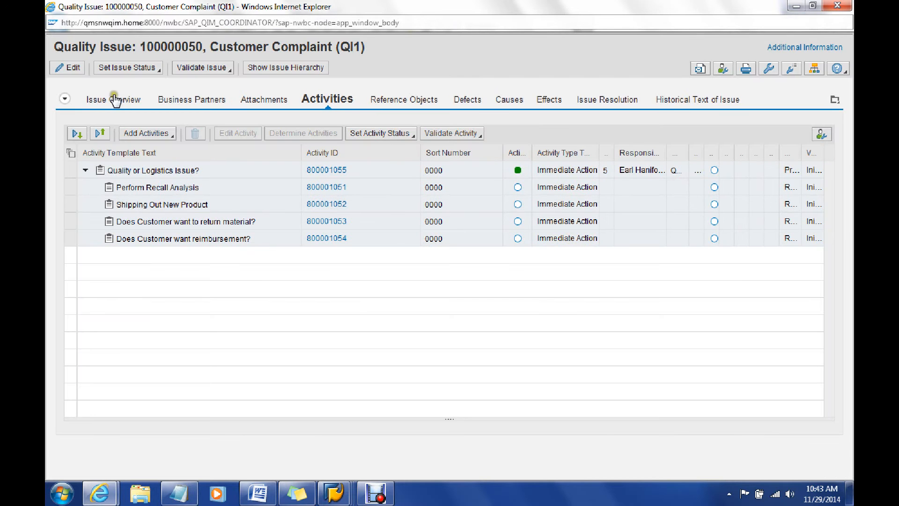
Display the Issue Overview of quality issue 100000050, showing its definition, New status and Quality code
left_click(113, 99)
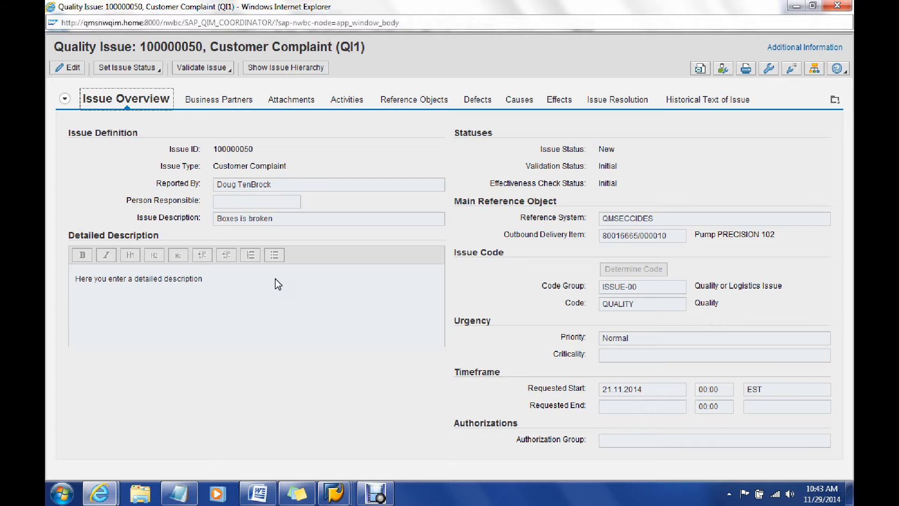
mouse_move(598, 145)
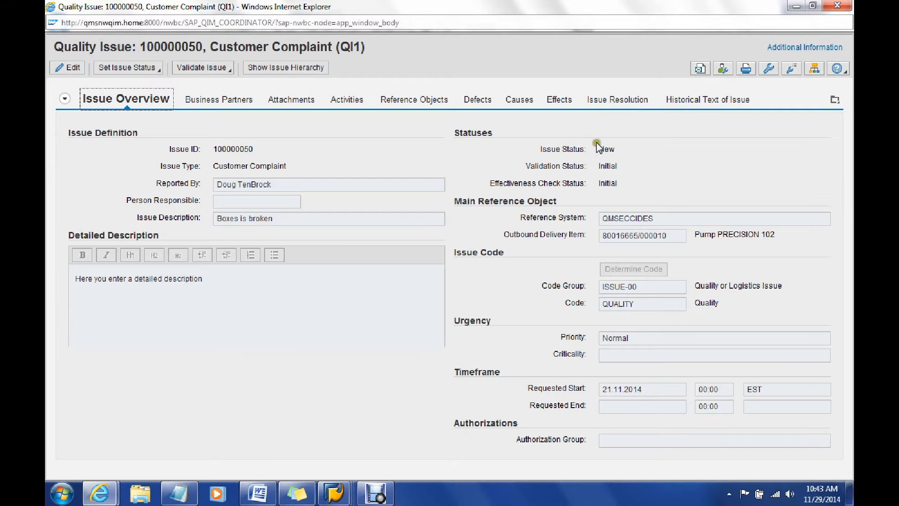
mouse_move(383, 370)
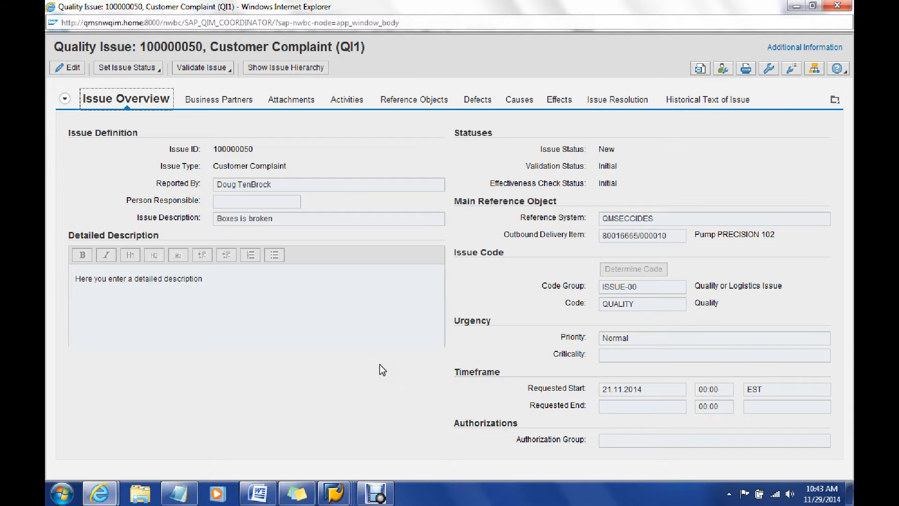
mouse_move(220, 112)
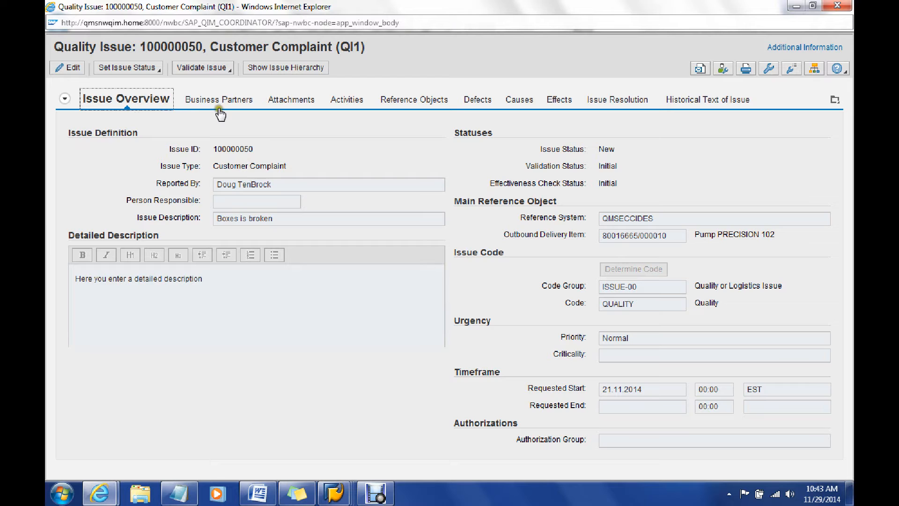
mouse_move(205, 294)
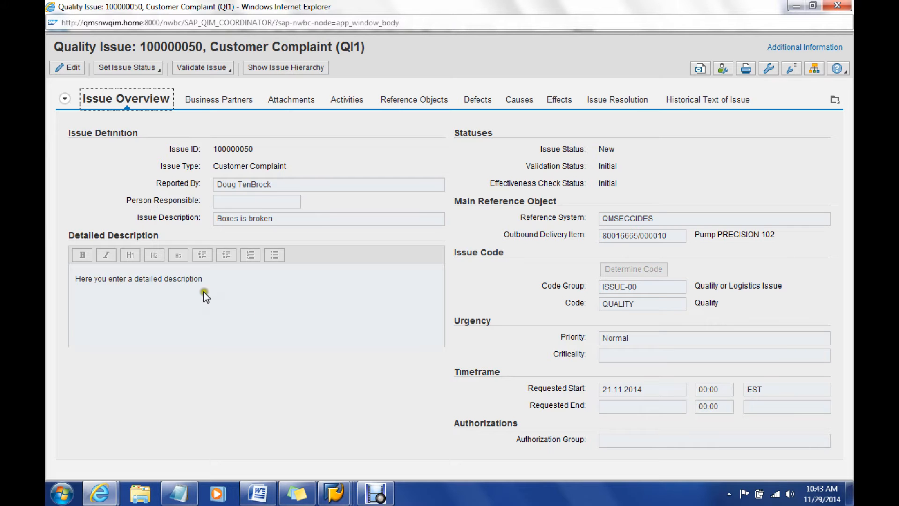
mouse_move(245, 314)
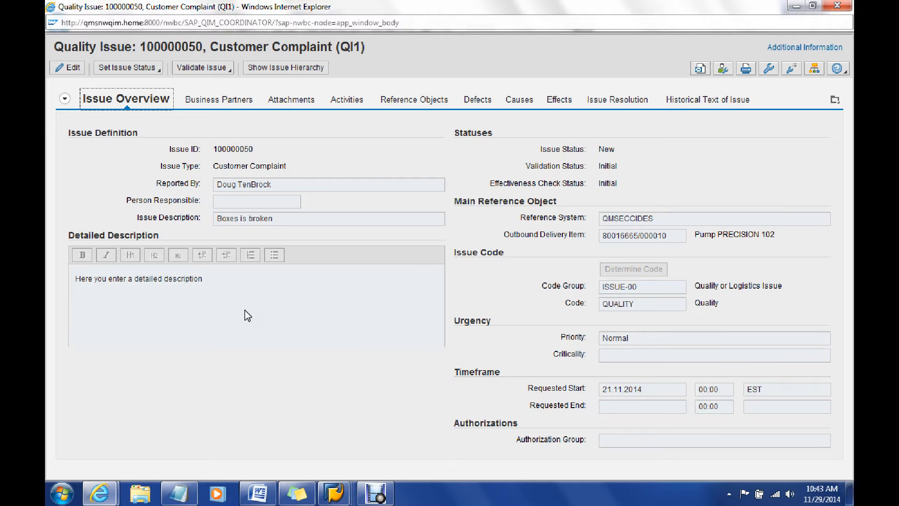
mouse_move(238, 102)
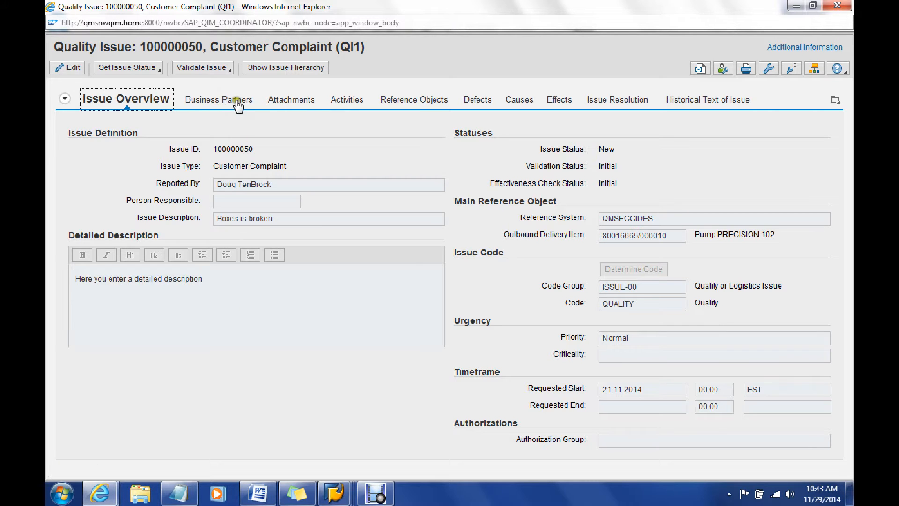
mouse_move(303, 161)
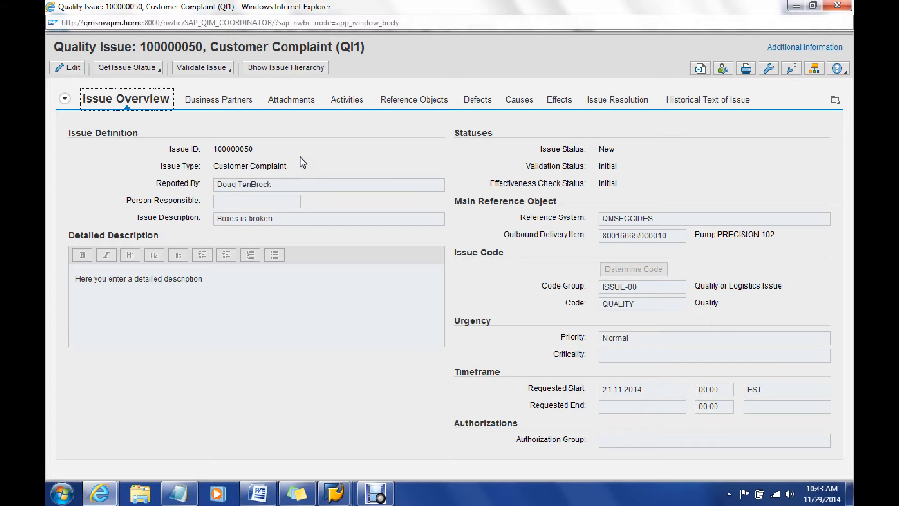
mouse_move(354, 129)
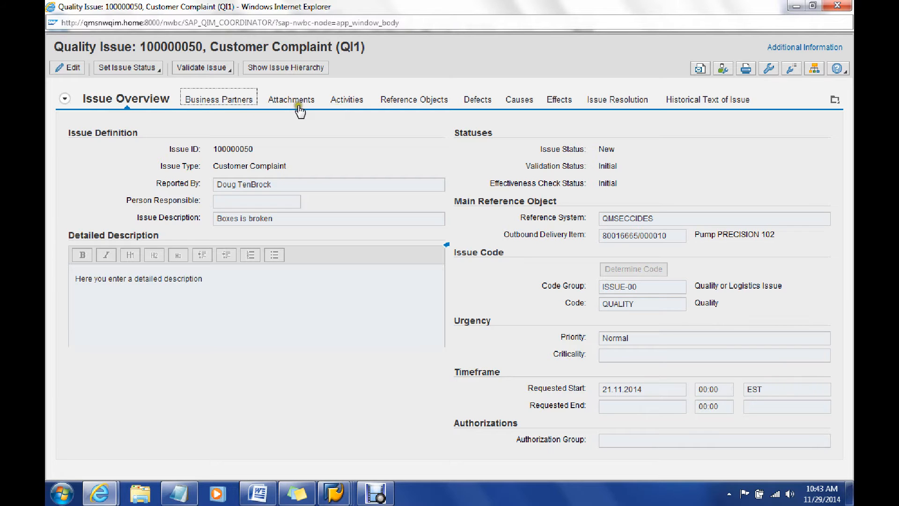
Display the Business Partners of issue 100000050, listing the Issue Driver and Submitter roles
left_click(218, 99)
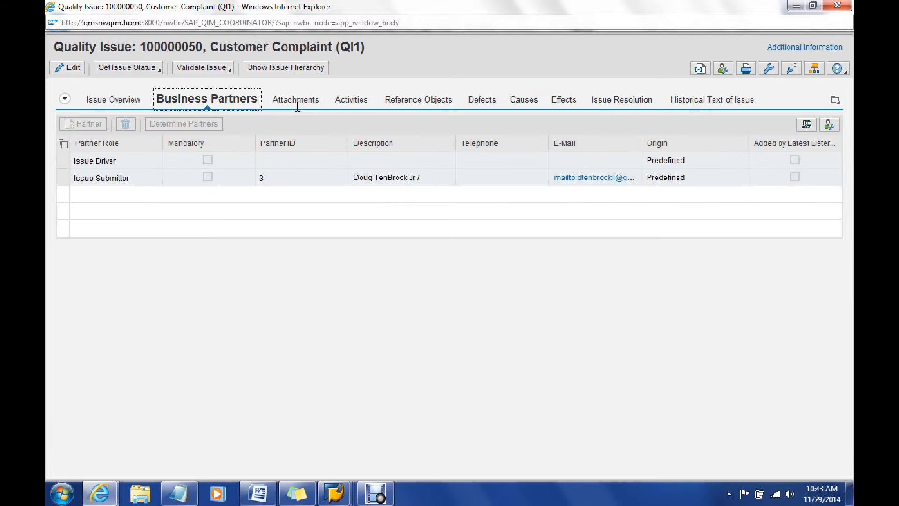
mouse_move(434, 110)
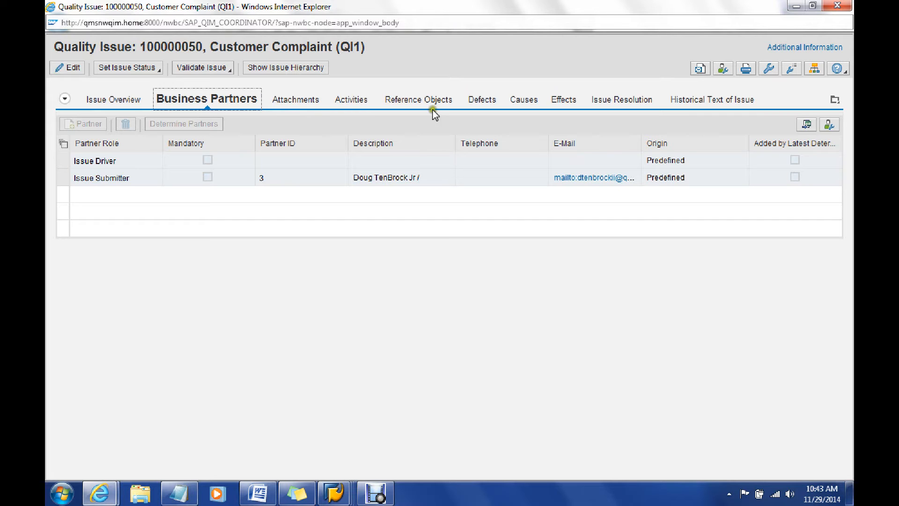
mouse_move(652, 86)
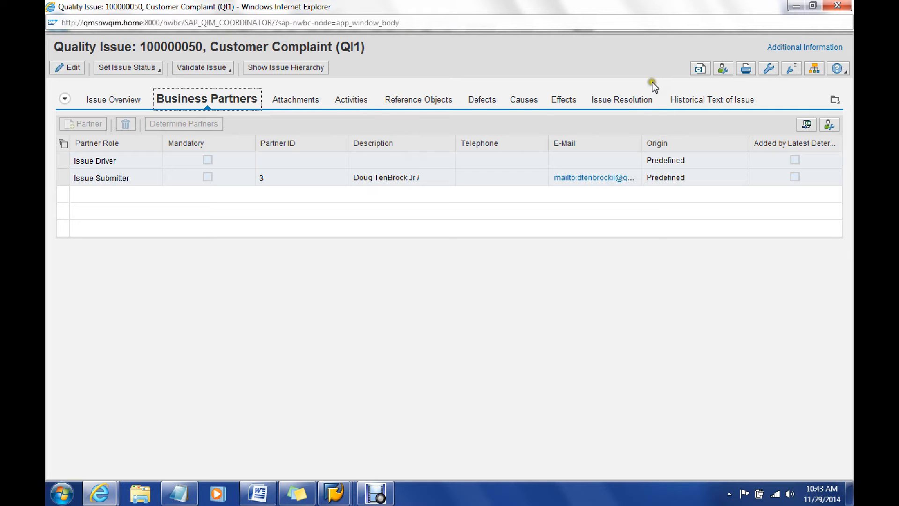
mouse_move(552, 109)
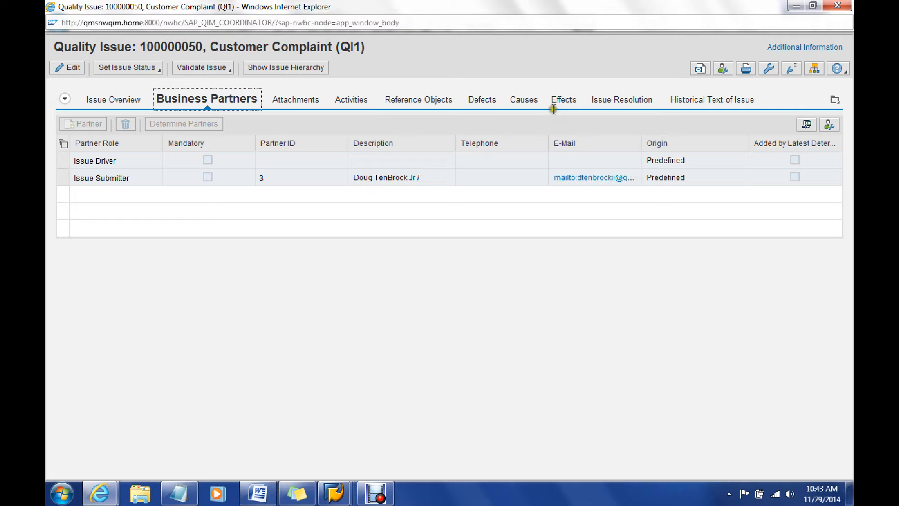
mouse_move(515, 176)
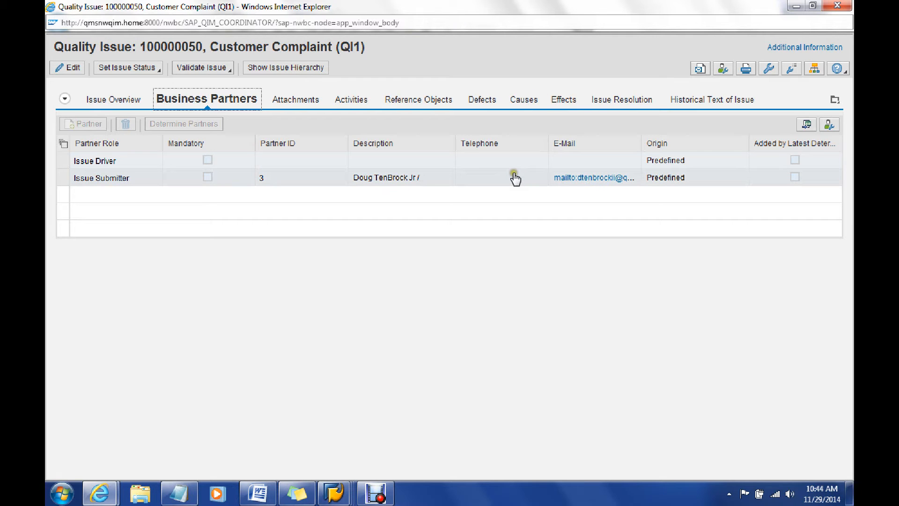
mouse_move(125, 115)
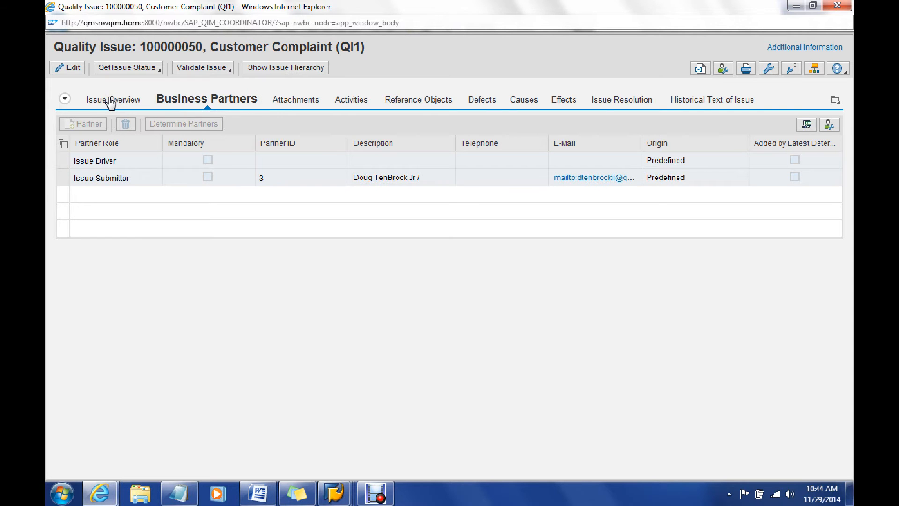
Return to the Issue Overview of 100000050 and switch the issue into edit mode
left_click(113, 99)
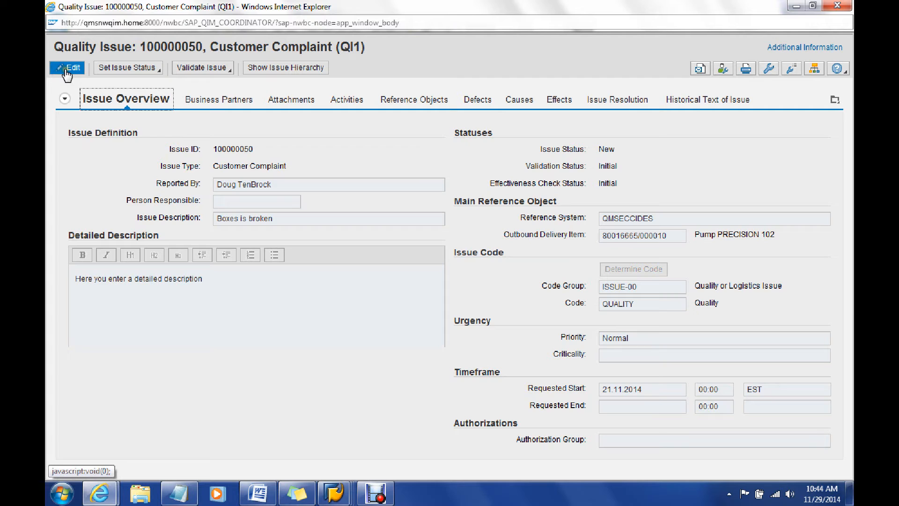
mouse_move(352, 189)
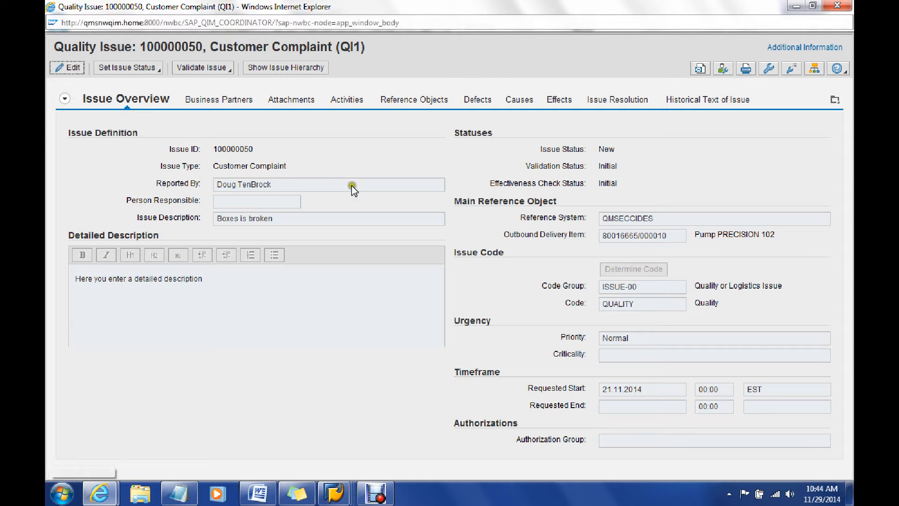
left_click(67, 67)
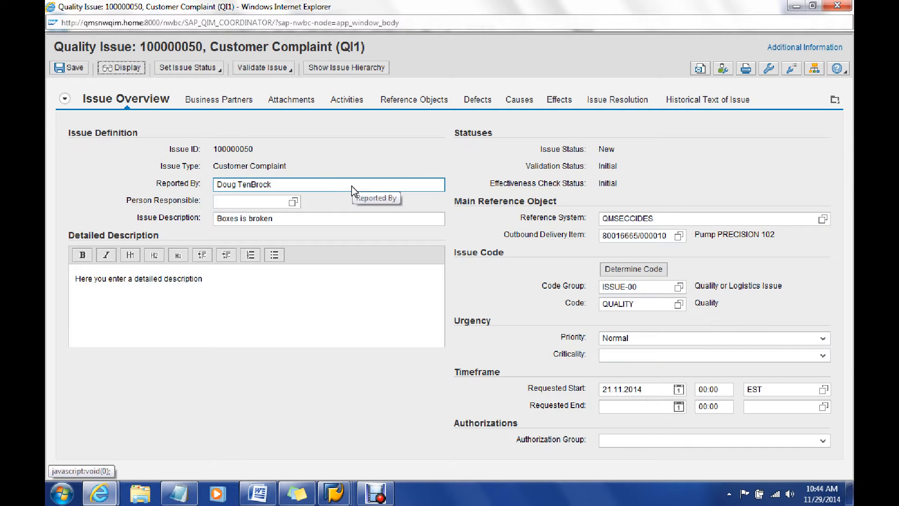
mouse_move(389, 181)
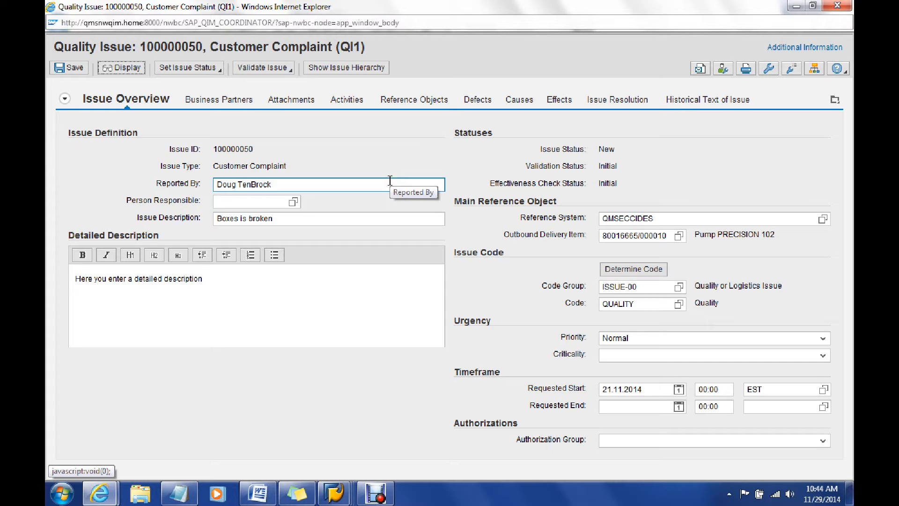
mouse_move(341, 151)
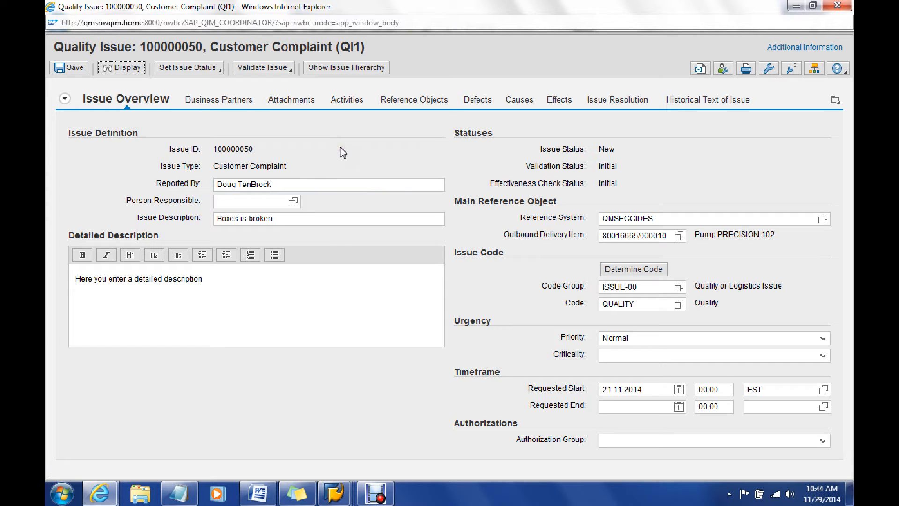
mouse_move(189, 67)
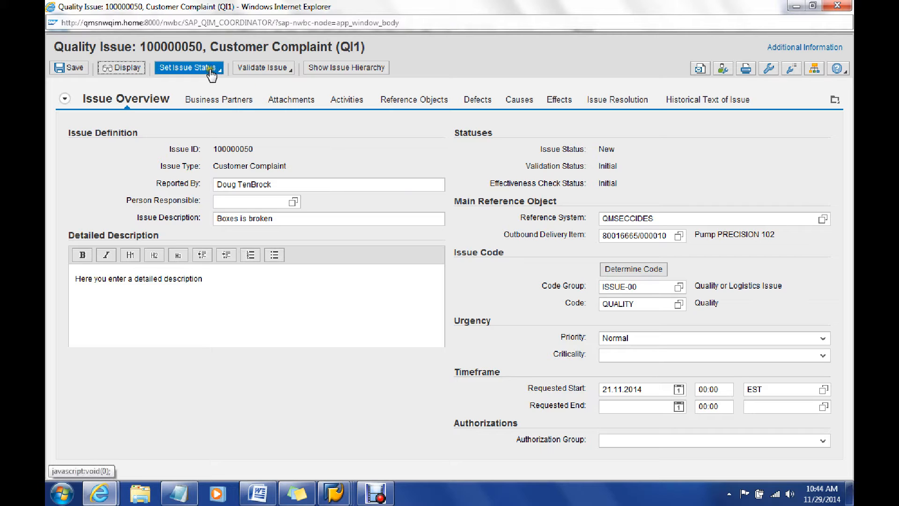
left_click(187, 67)
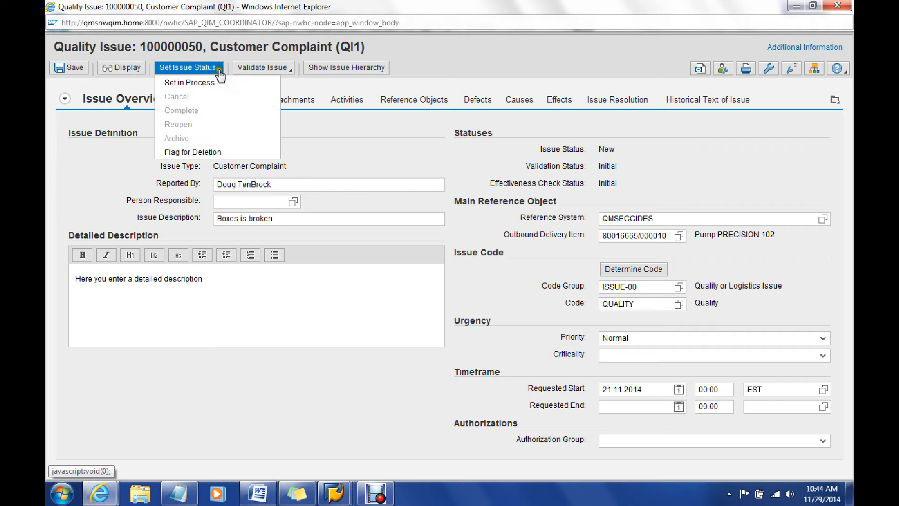
mouse_move(189, 82)
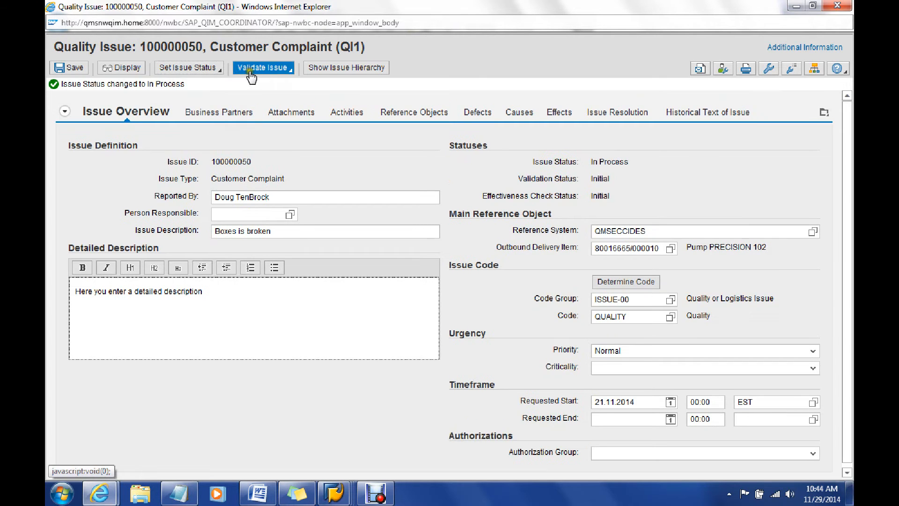
mouse_move(258, 84)
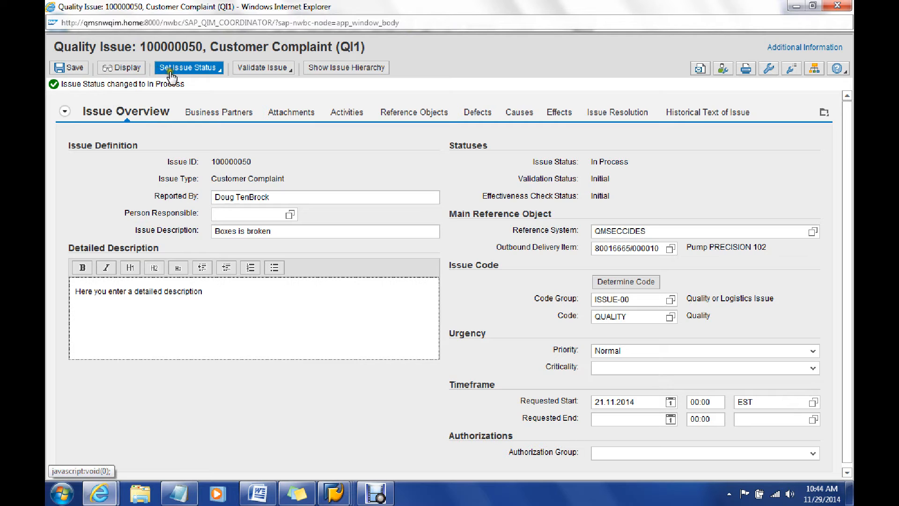
mouse_move(175, 144)
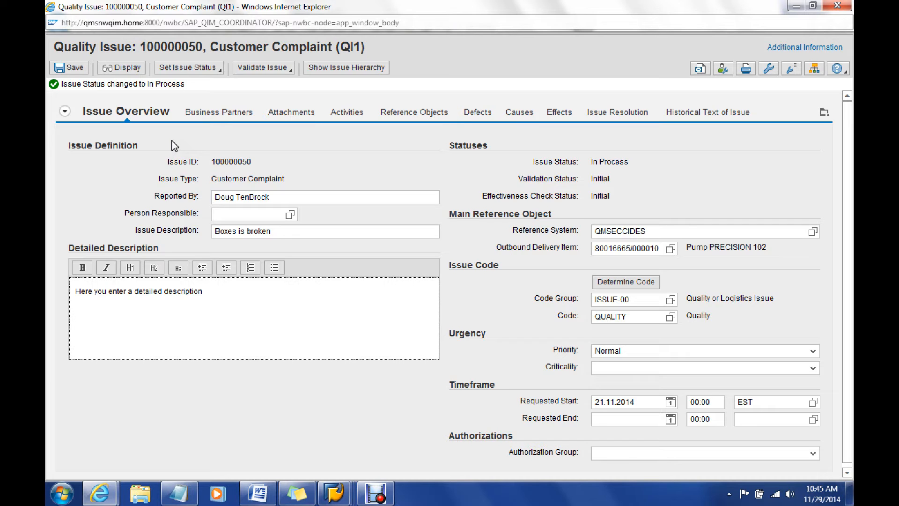
mouse_move(286, 141)
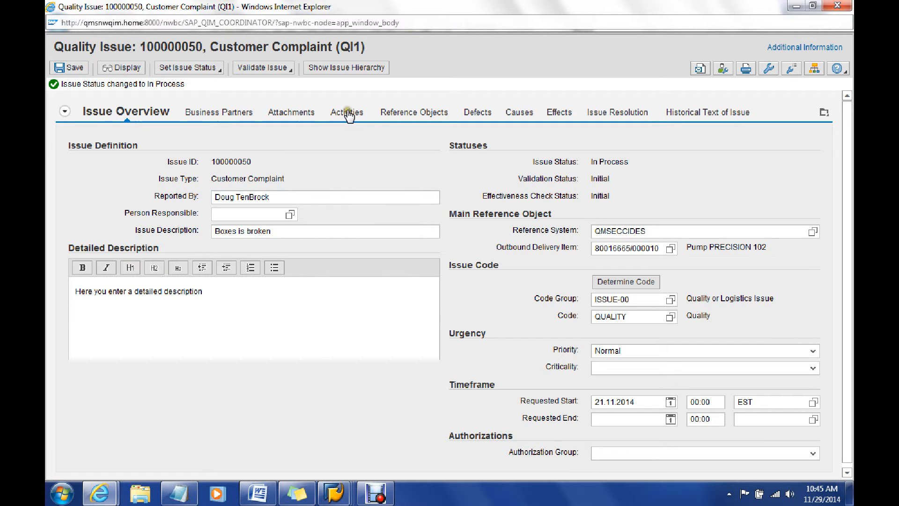
Show the Activities list of issue 100000050 with its recall, shipping and customer-question activities
left_click(347, 111)
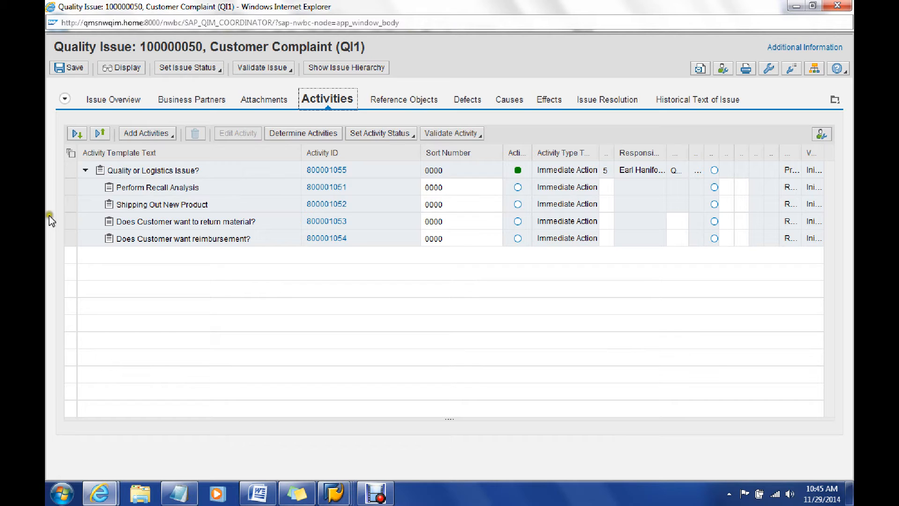
mouse_move(96, 286)
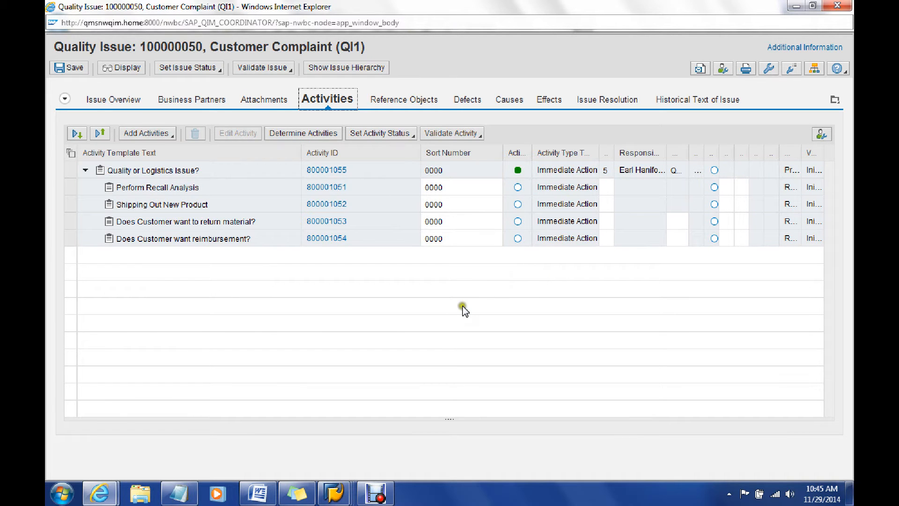
mouse_move(166, 148)
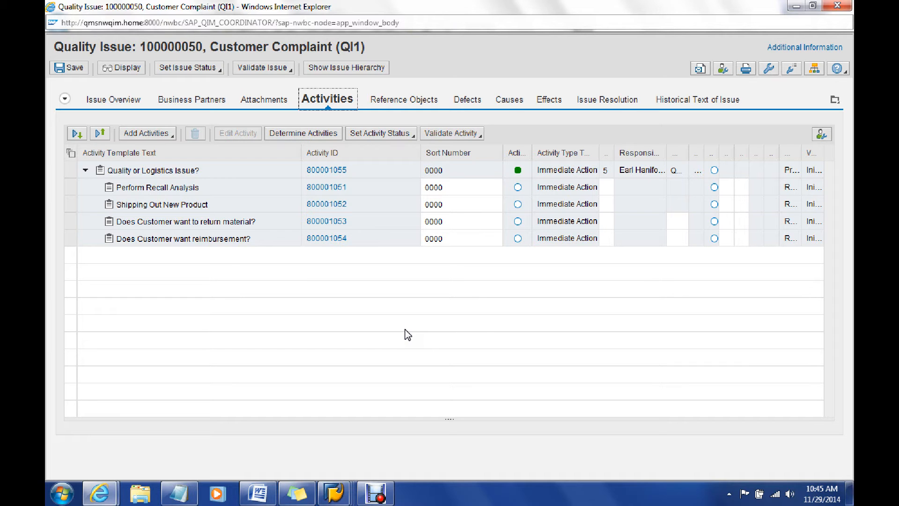
mouse_move(485, 331)
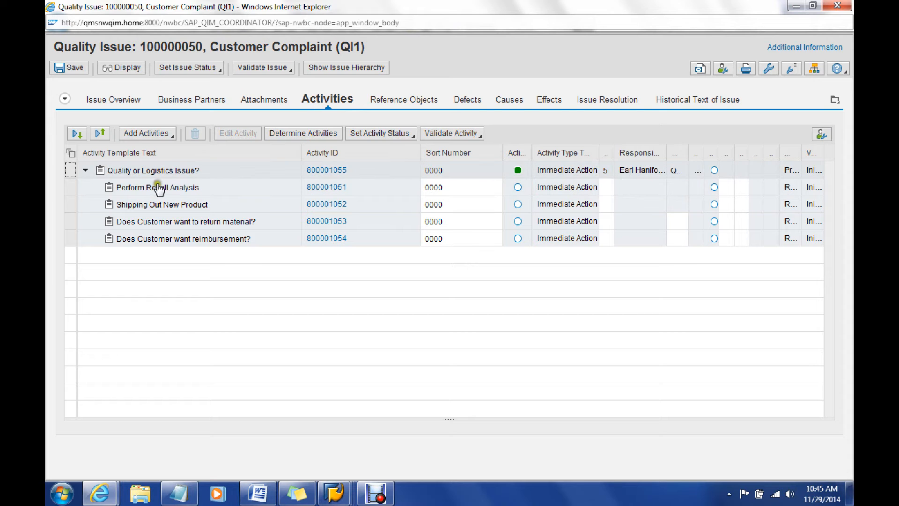
Select the Perform Recall Analysis activity row to bring up its detail view
left_click(152, 170)
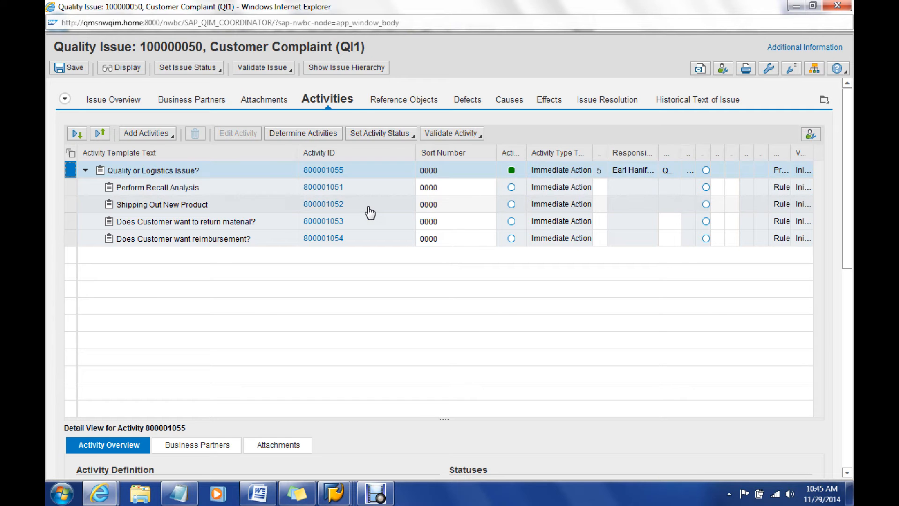
mouse_move(587, 229)
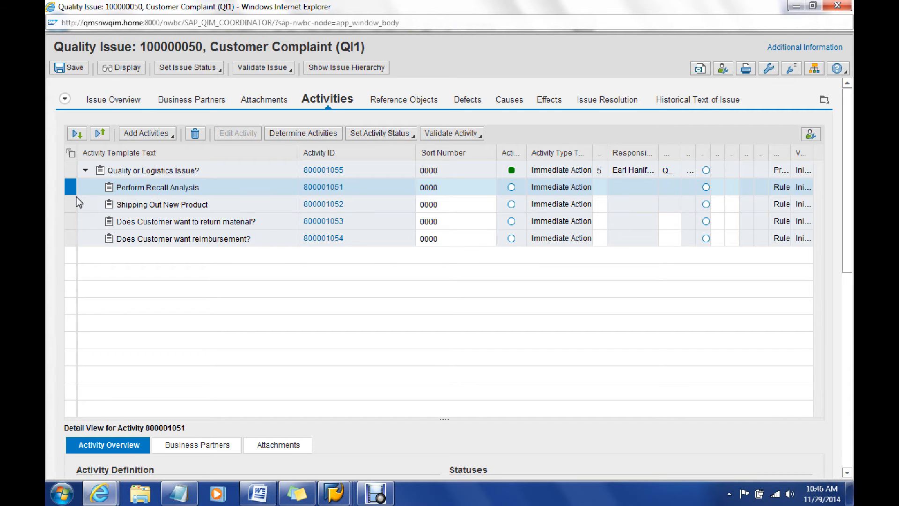
mouse_move(312, 352)
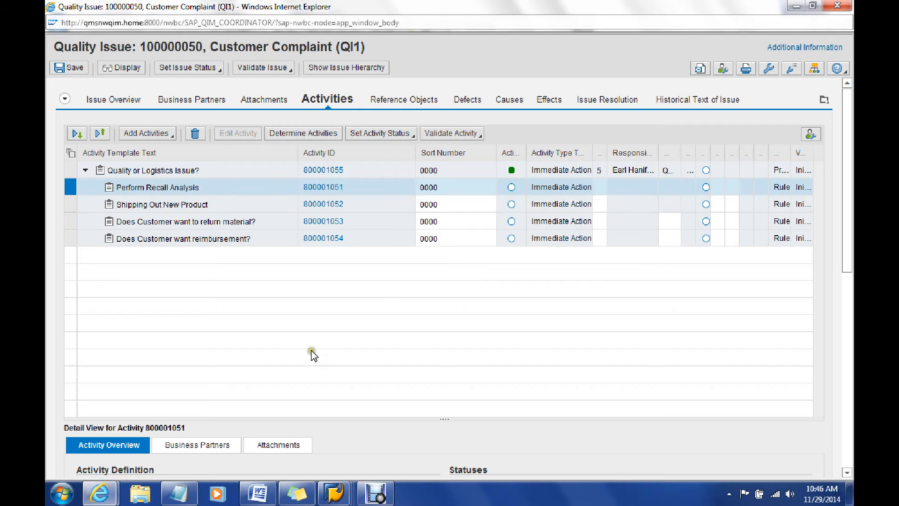
mouse_move(440, 418)
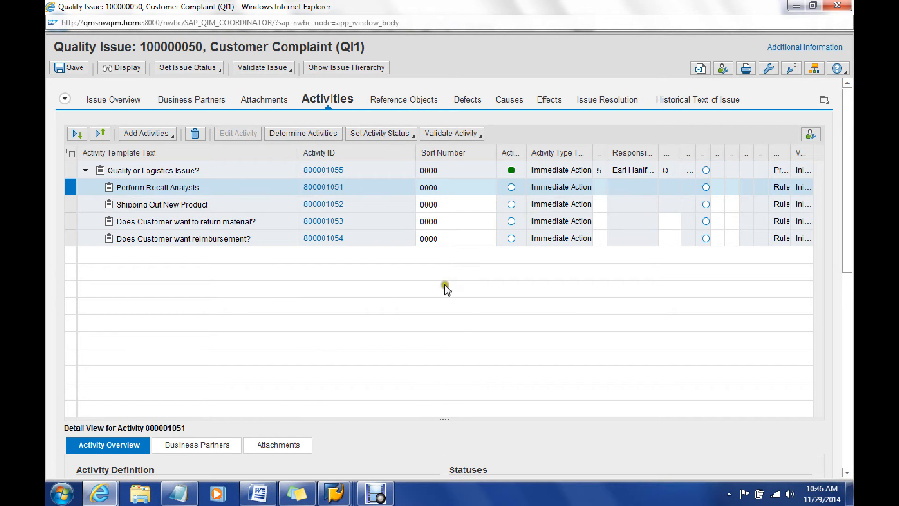
mouse_move(444, 417)
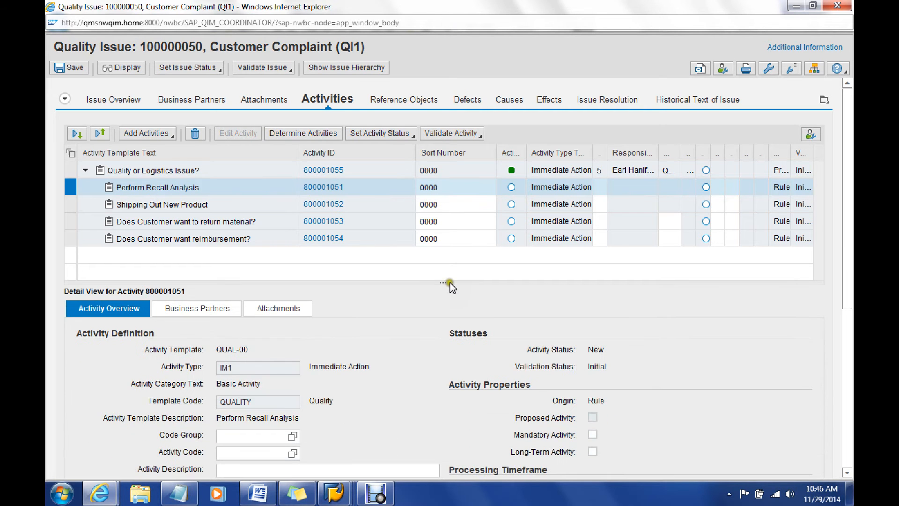
mouse_move(86, 268)
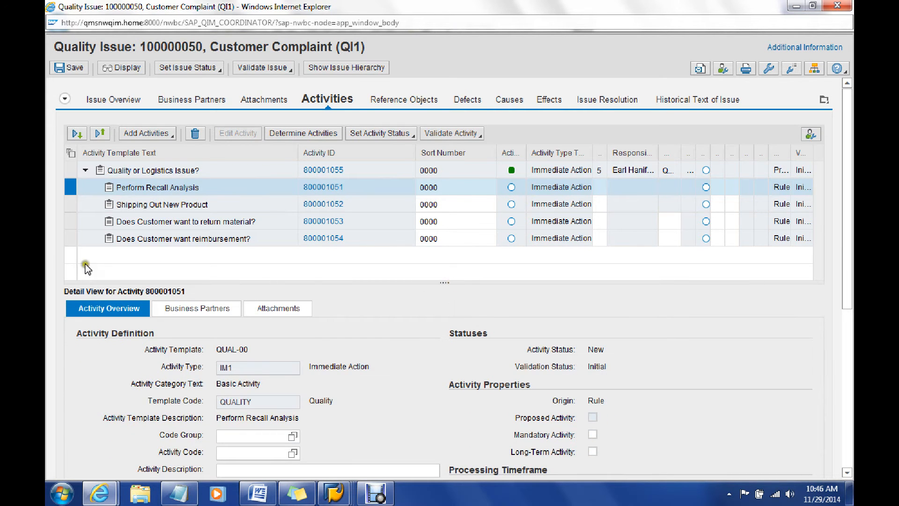
mouse_move(87, 353)
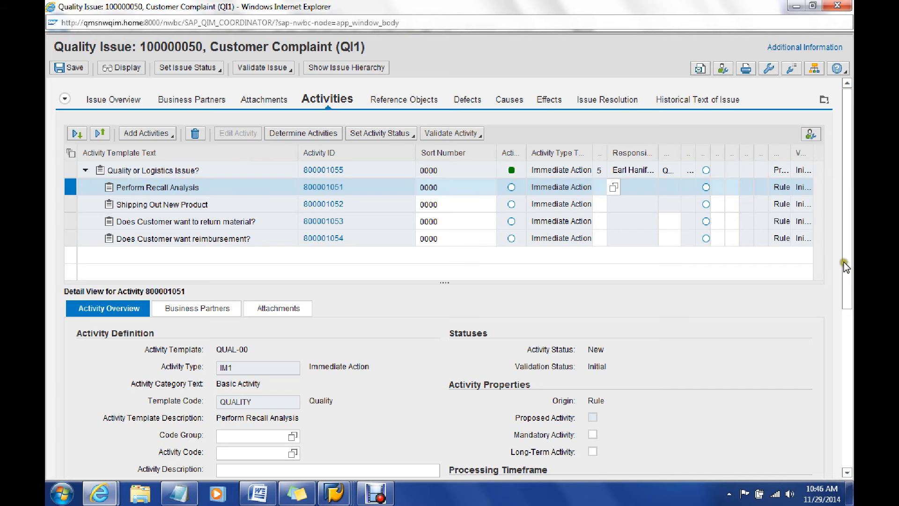
Enter 'Short Description' as the activity description and 'Long text' as its detailed description
scroll("down", 3)
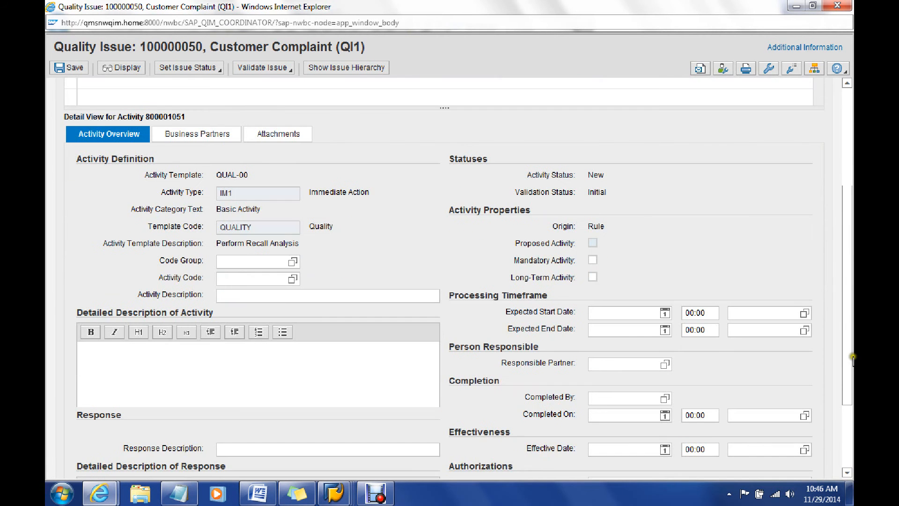
scroll("up", 3)
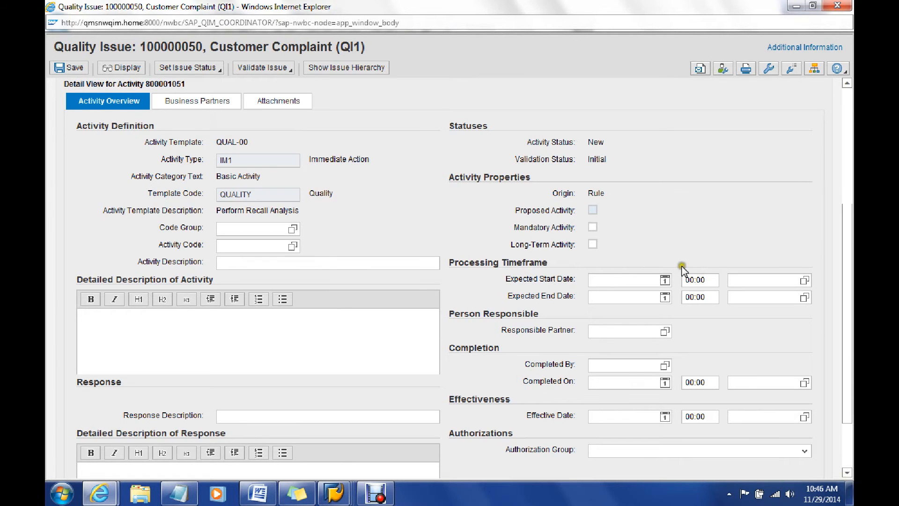
mouse_move(370, 342)
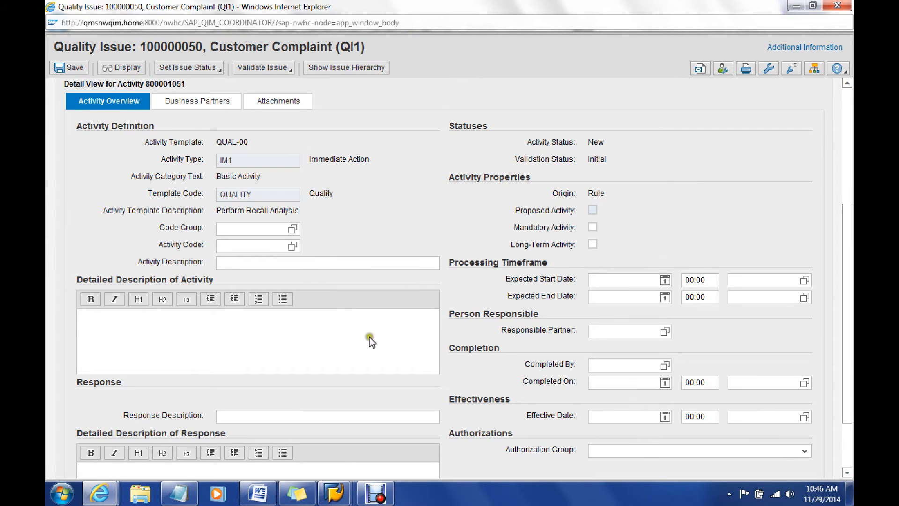
left_click(216, 332)
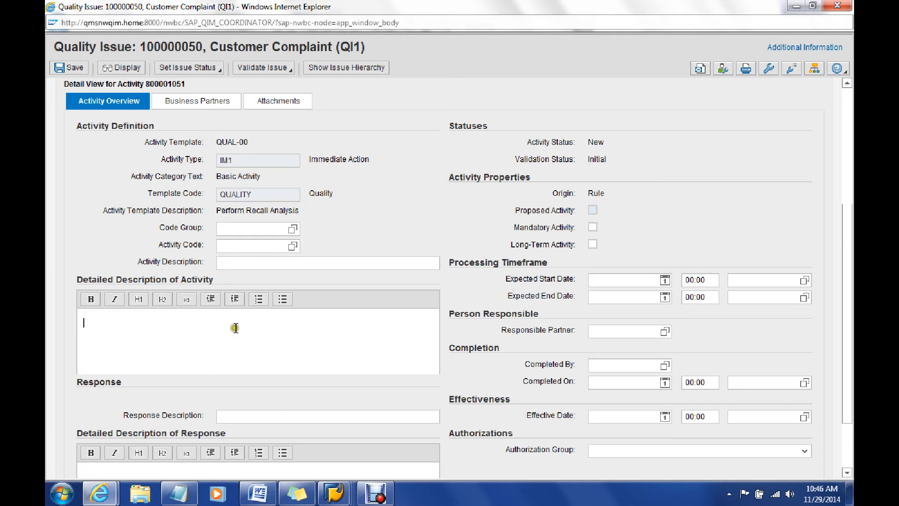
mouse_move(357, 311)
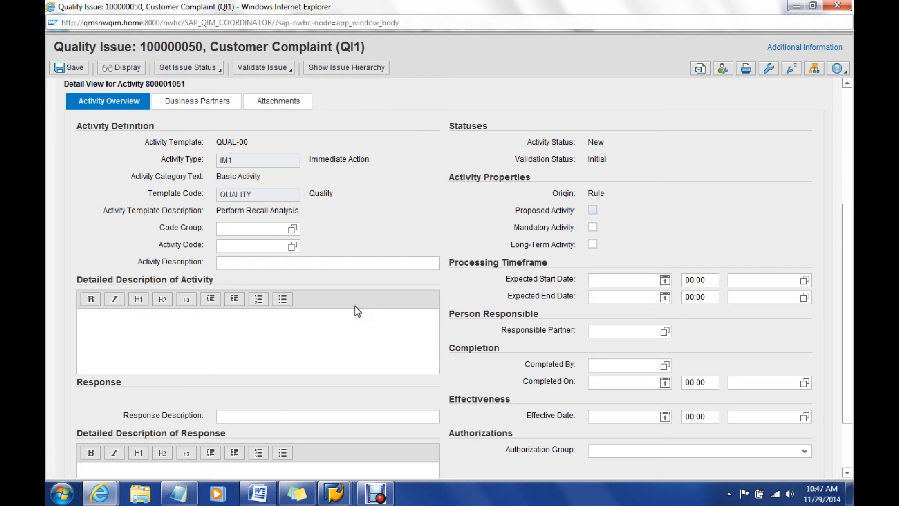
left_click(327, 262)
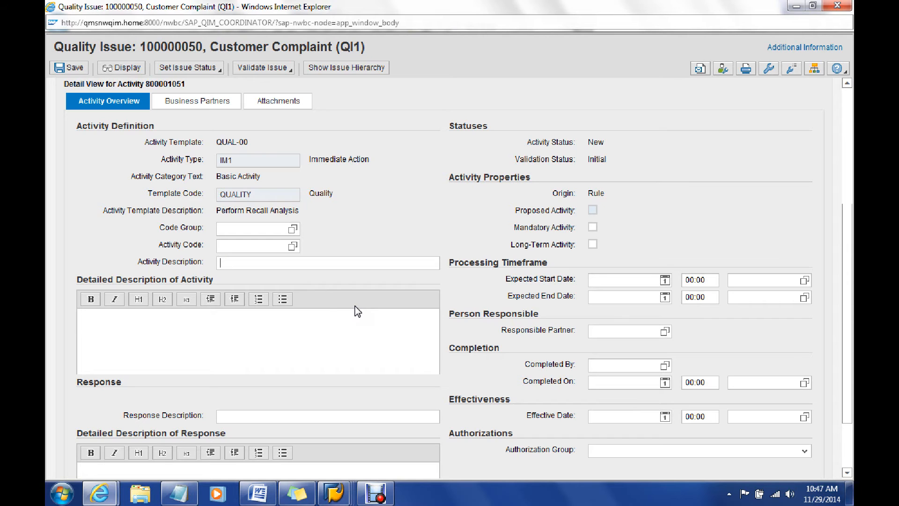
type("Short")
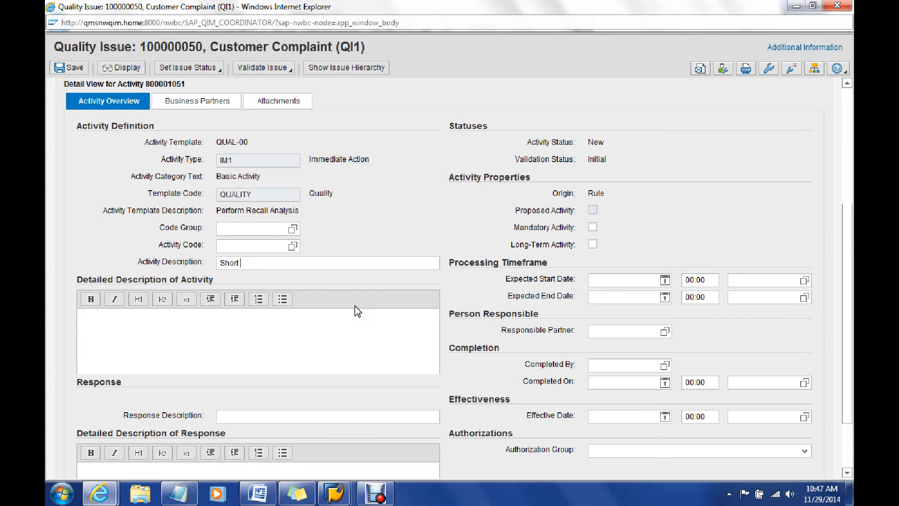
type("Description")
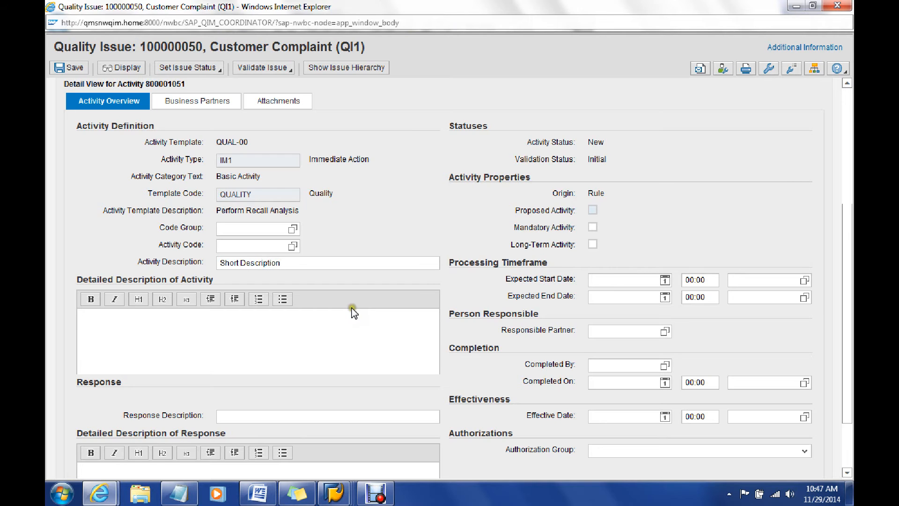
type("Long")
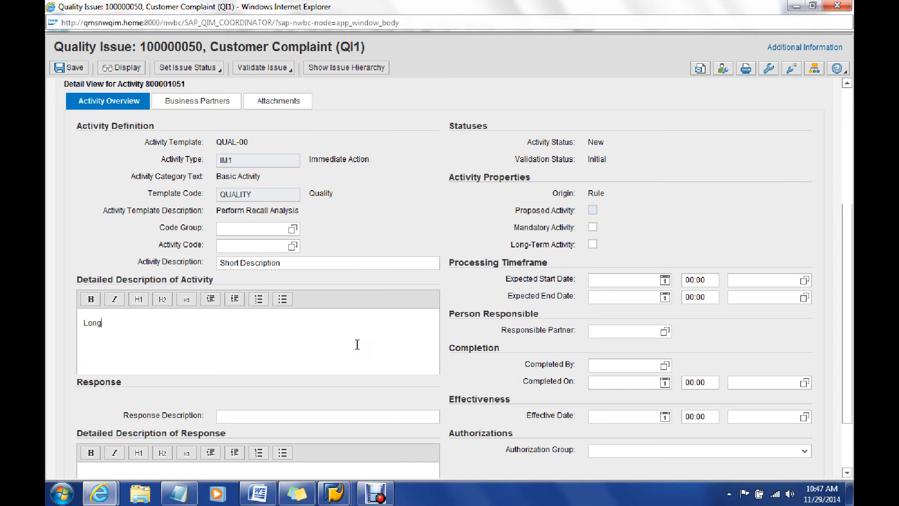
type("text")
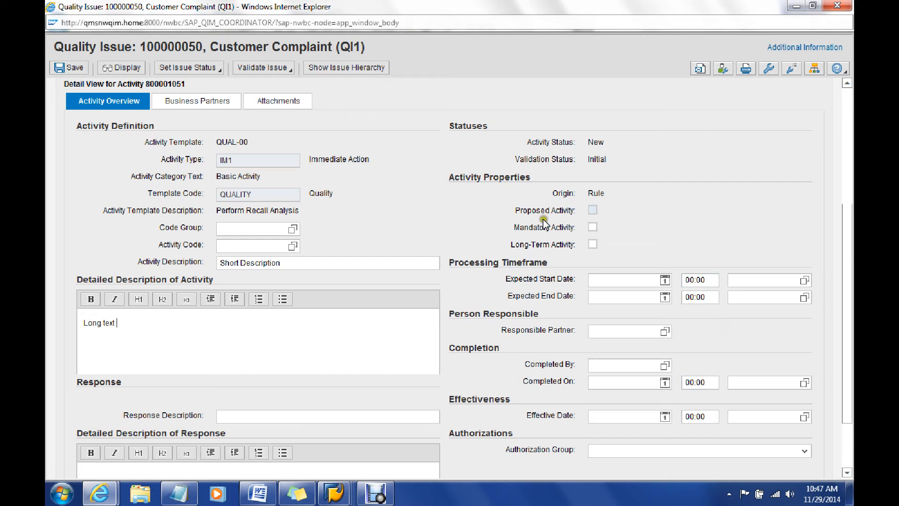
mouse_move(850, 286)
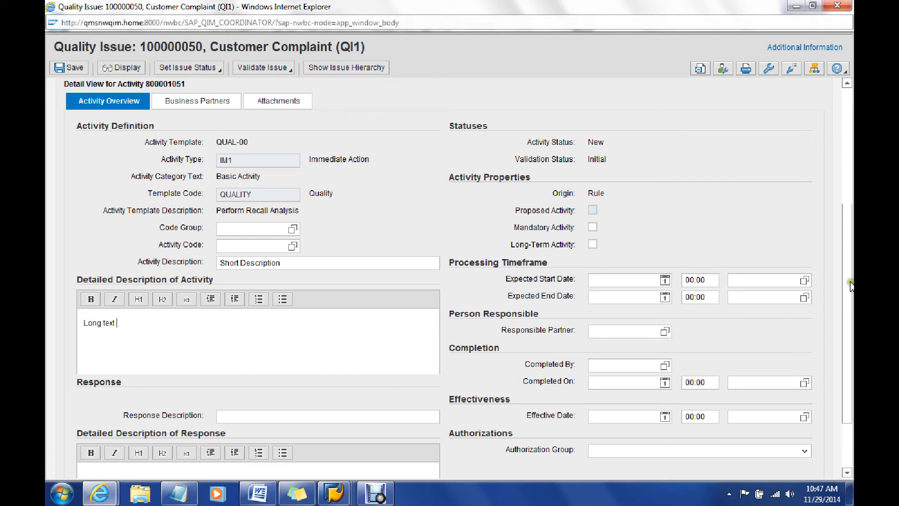
mouse_move(824, 345)
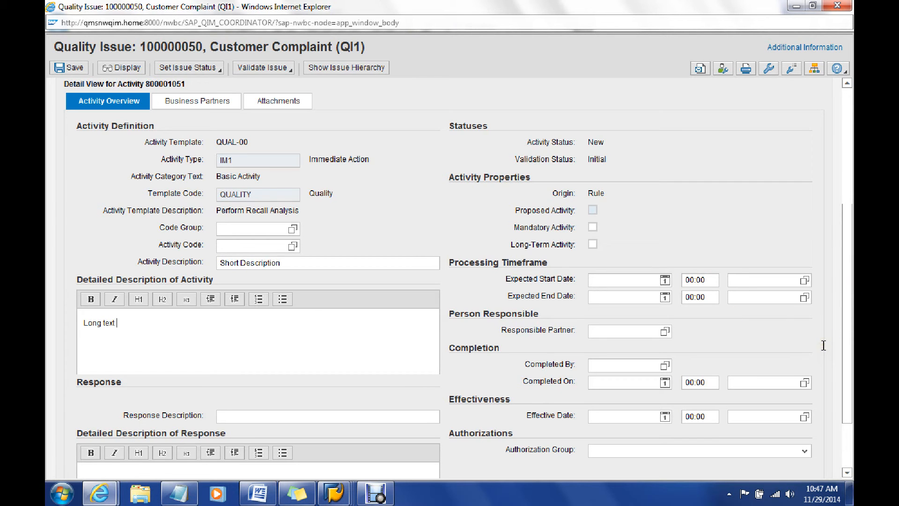
mouse_move(851, 318)
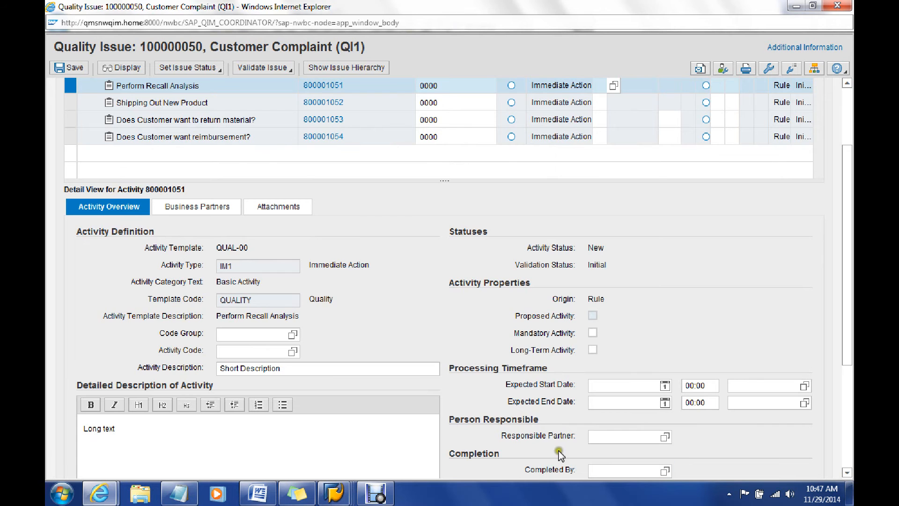
scroll("up", 3)
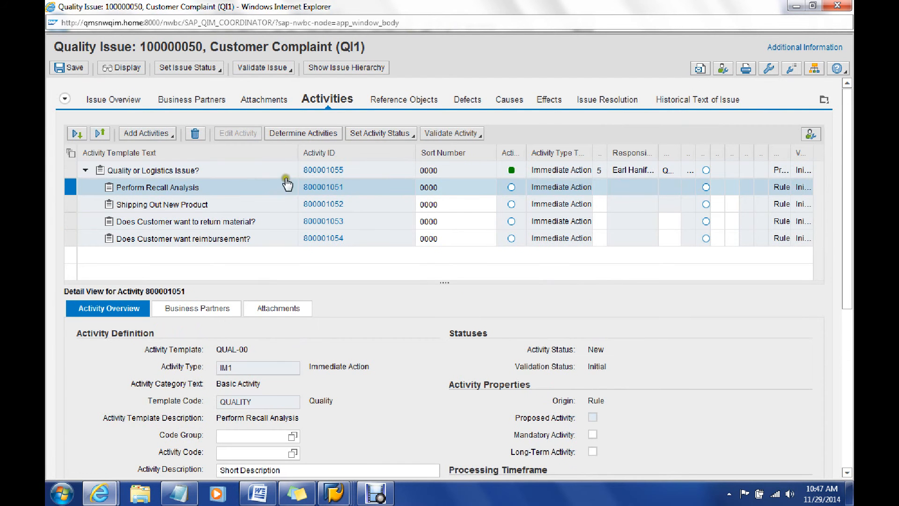
mouse_move(612, 191)
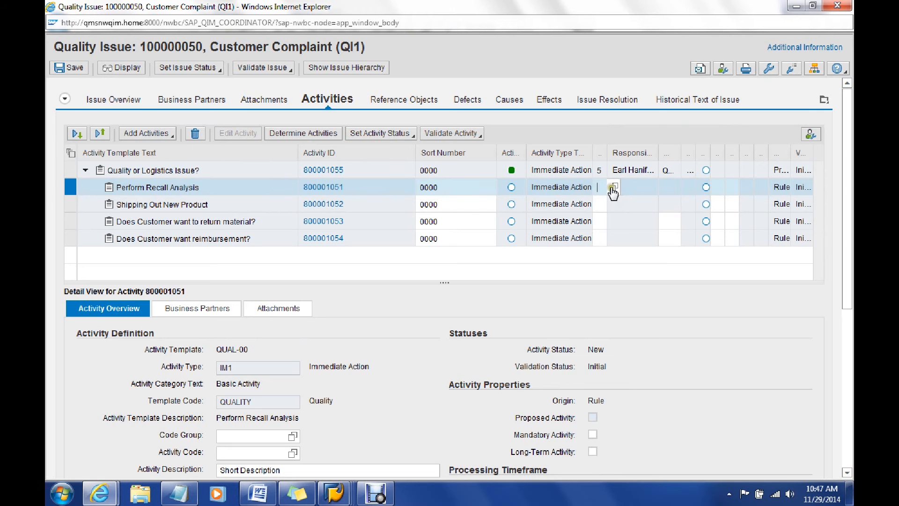
mouse_move(640, 194)
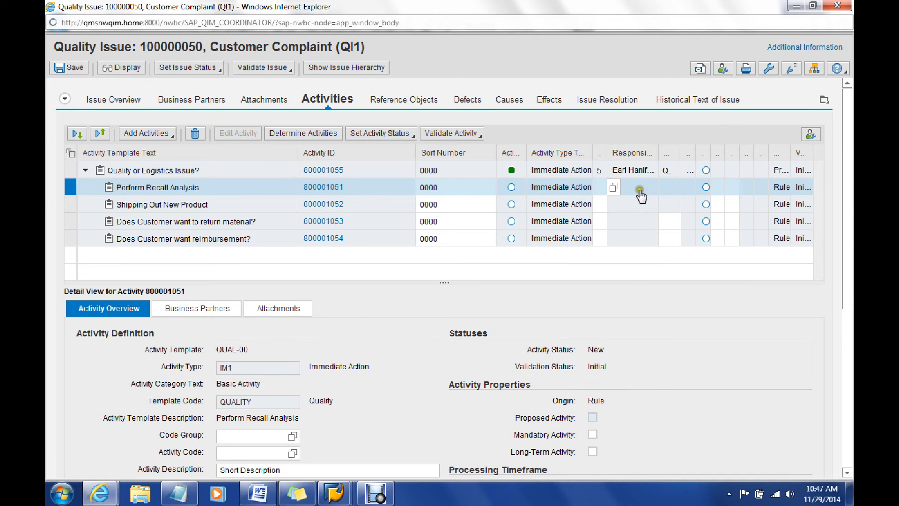
left_click(613, 187)
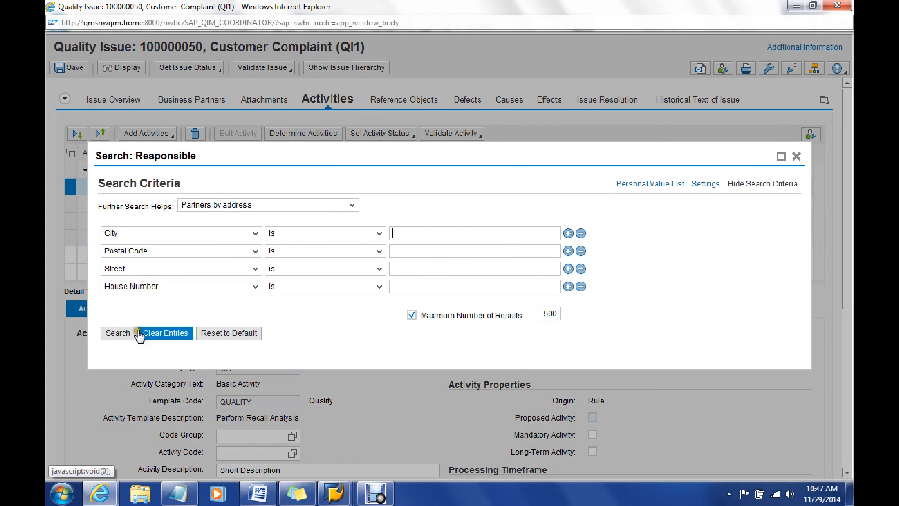
left_click(118, 332)
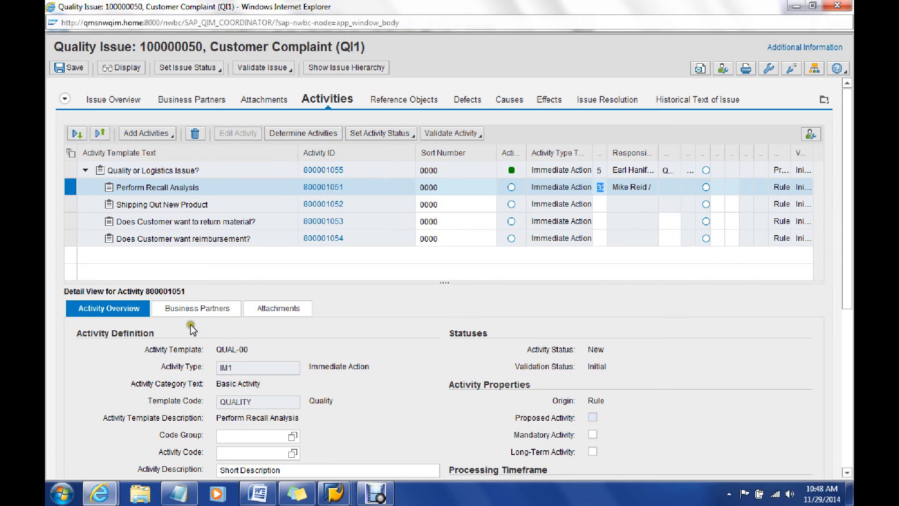
mouse_move(146, 228)
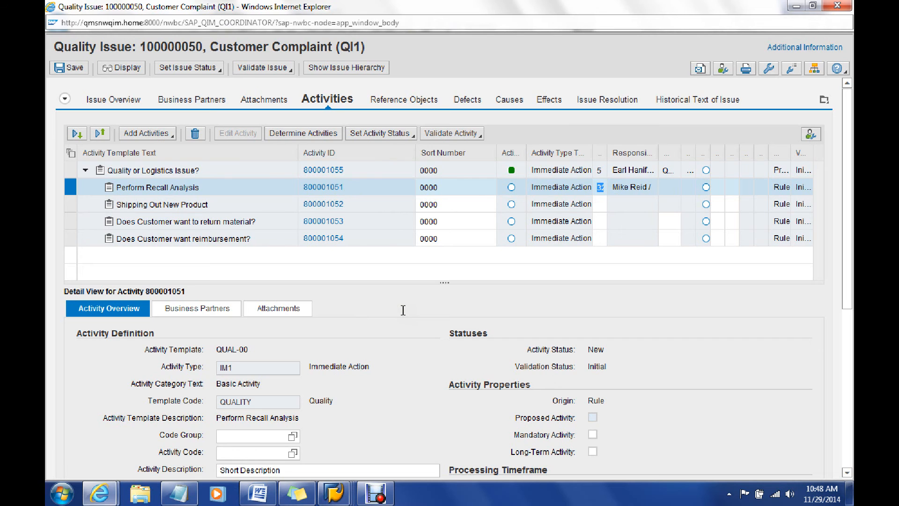
mouse_move(565, 282)
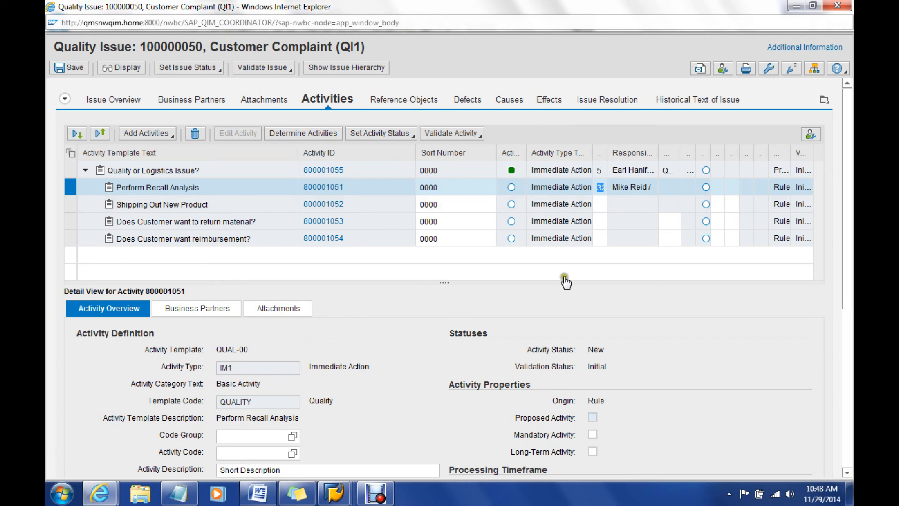
mouse_move(590, 340)
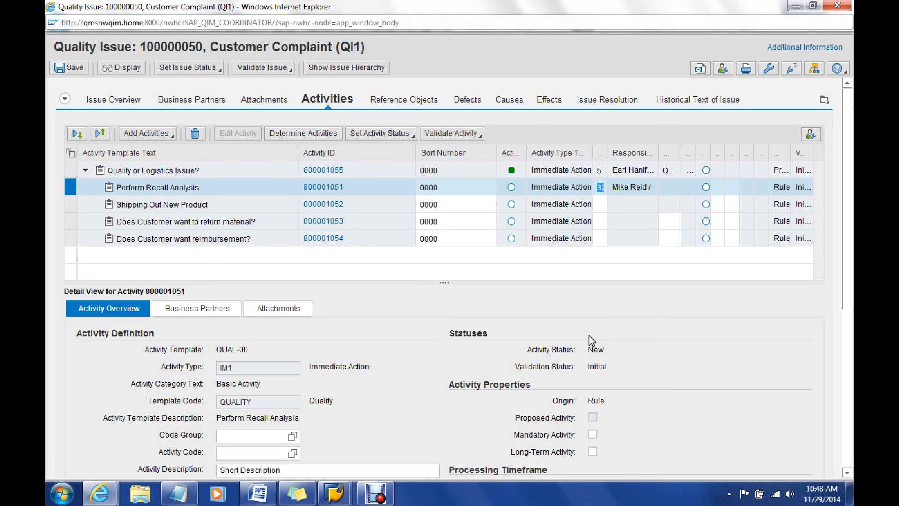
mouse_move(561, 220)
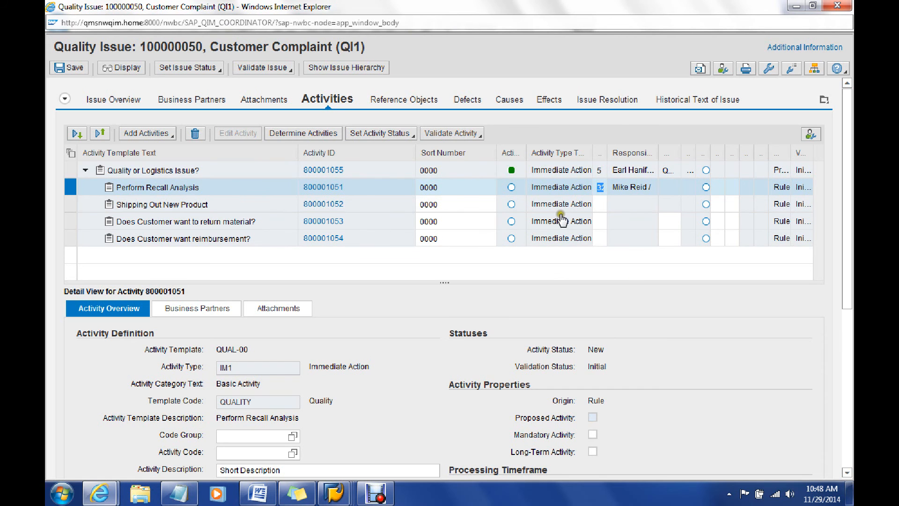
mouse_move(693, 342)
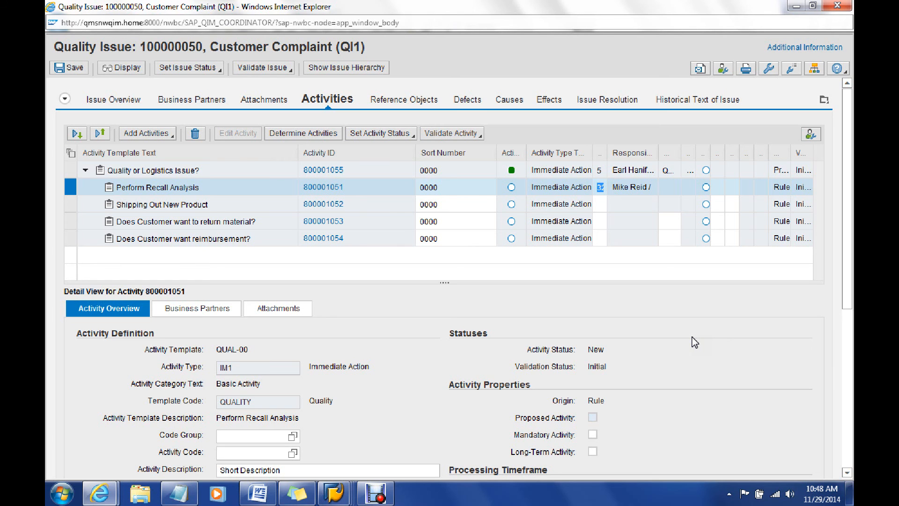
mouse_move(135, 492)
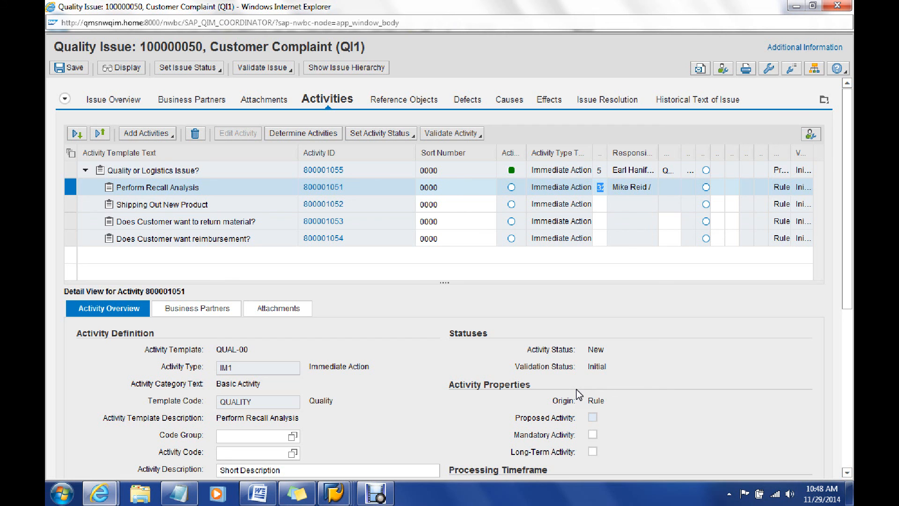
mouse_move(333, 270)
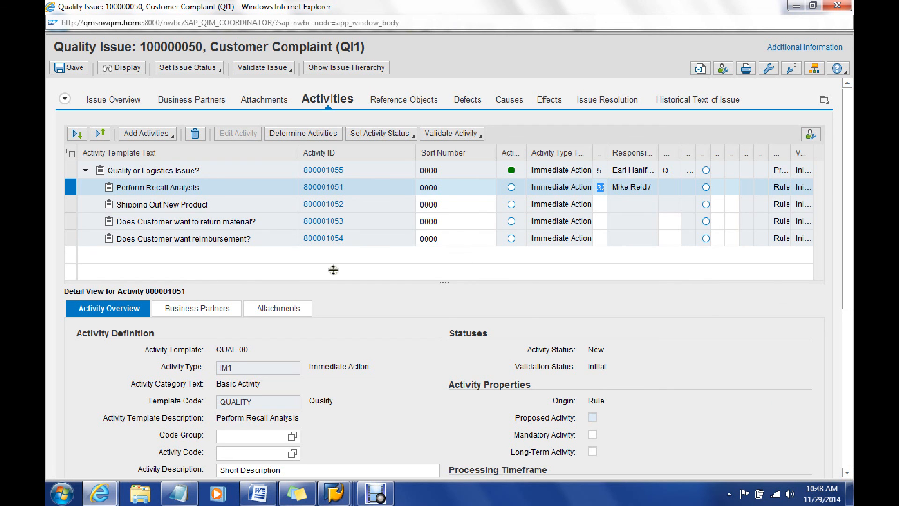
mouse_move(381, 133)
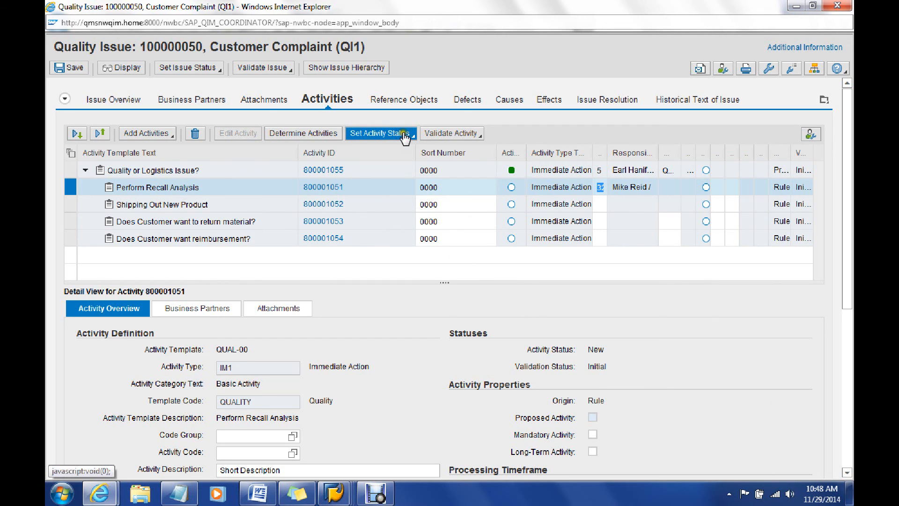
Set Perform Recall Analysis (800001051) to In Process and save quality issue 100000050
left_click(378, 133)
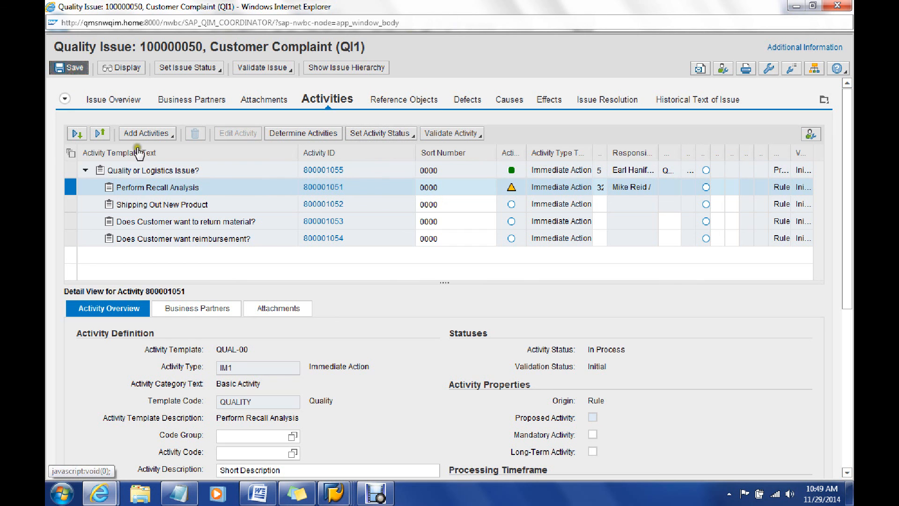
mouse_move(404, 145)
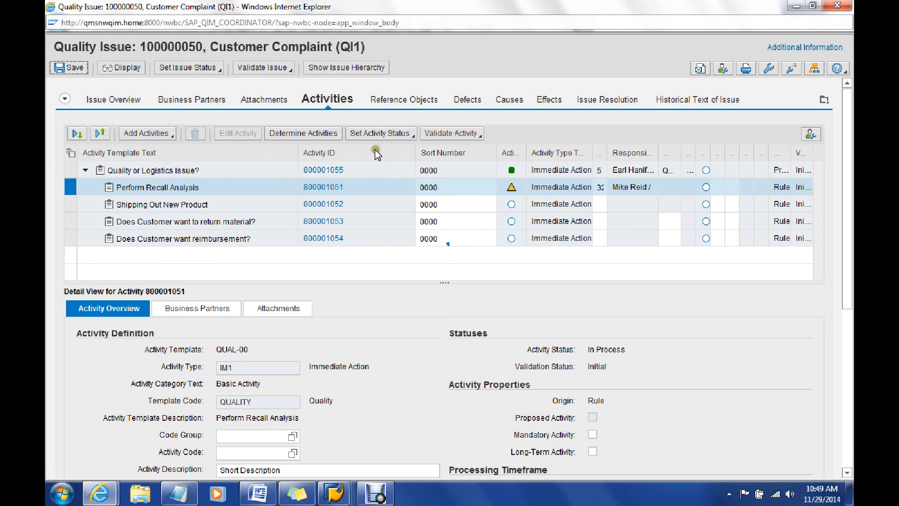
left_click(378, 133)
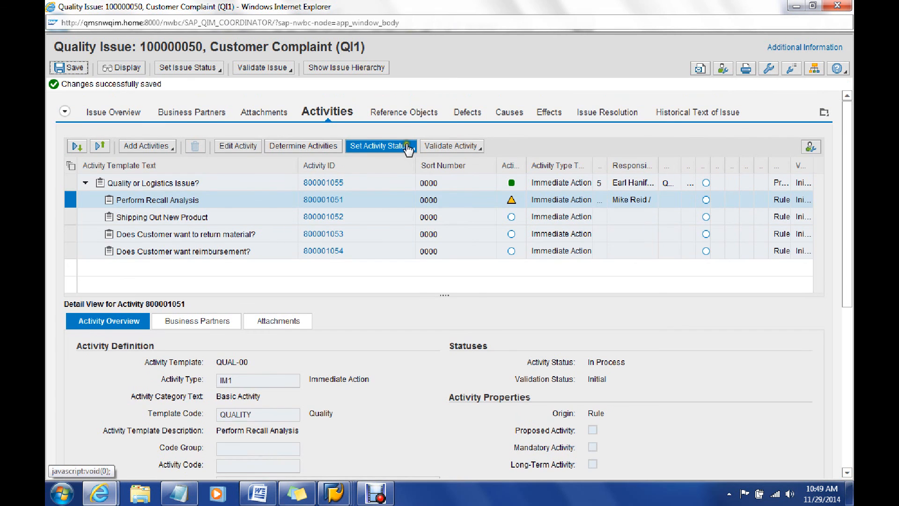
mouse_move(388, 205)
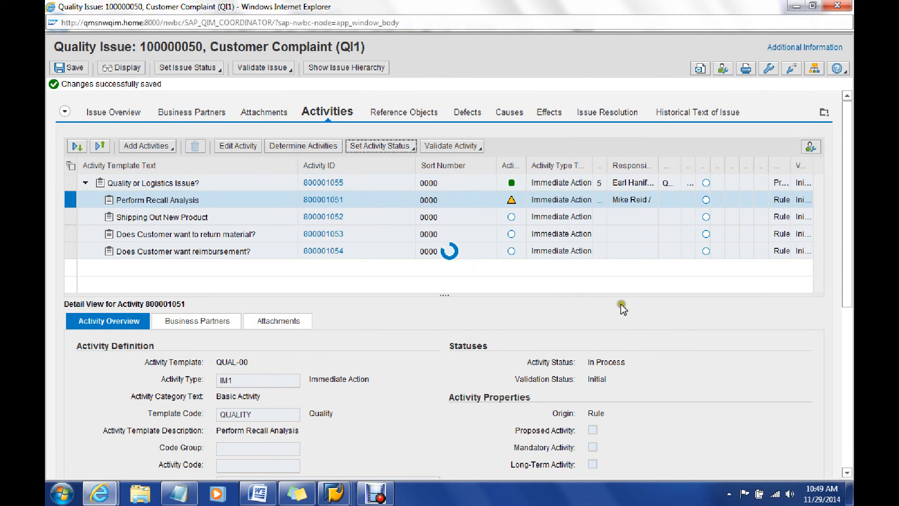
mouse_move(479, 294)
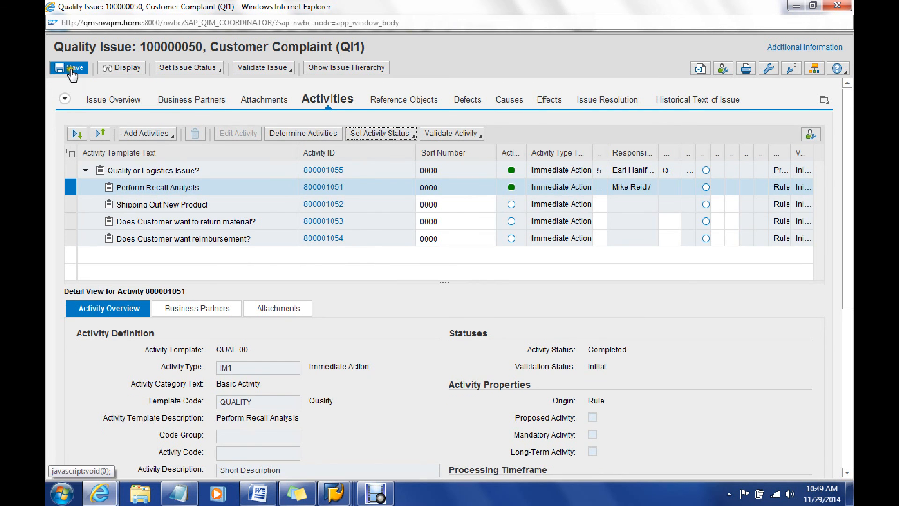
mouse_move(304, 313)
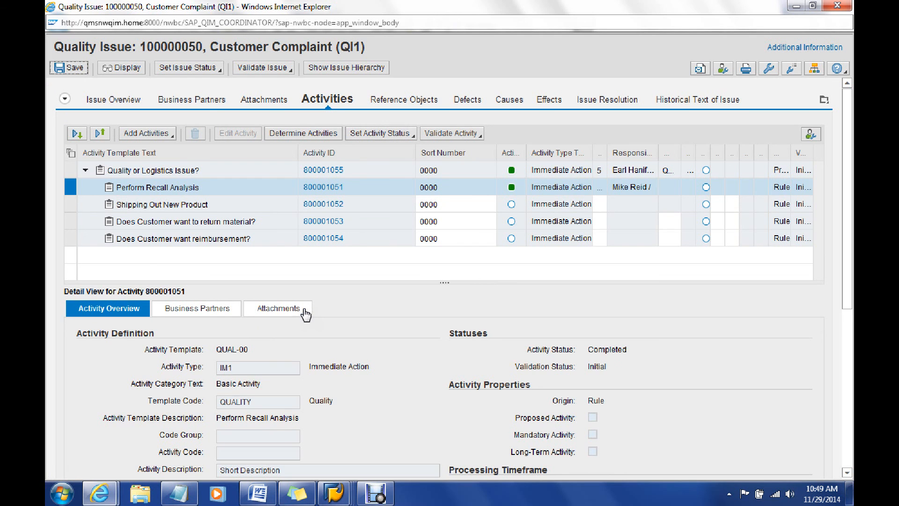
Save quality issue 100000050 with Perform Recall Analysis marked Completed
left_click(69, 67)
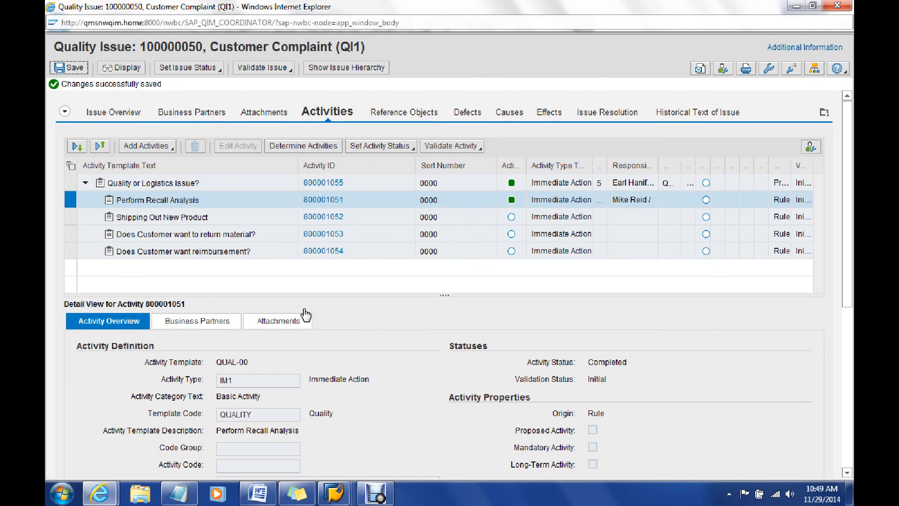